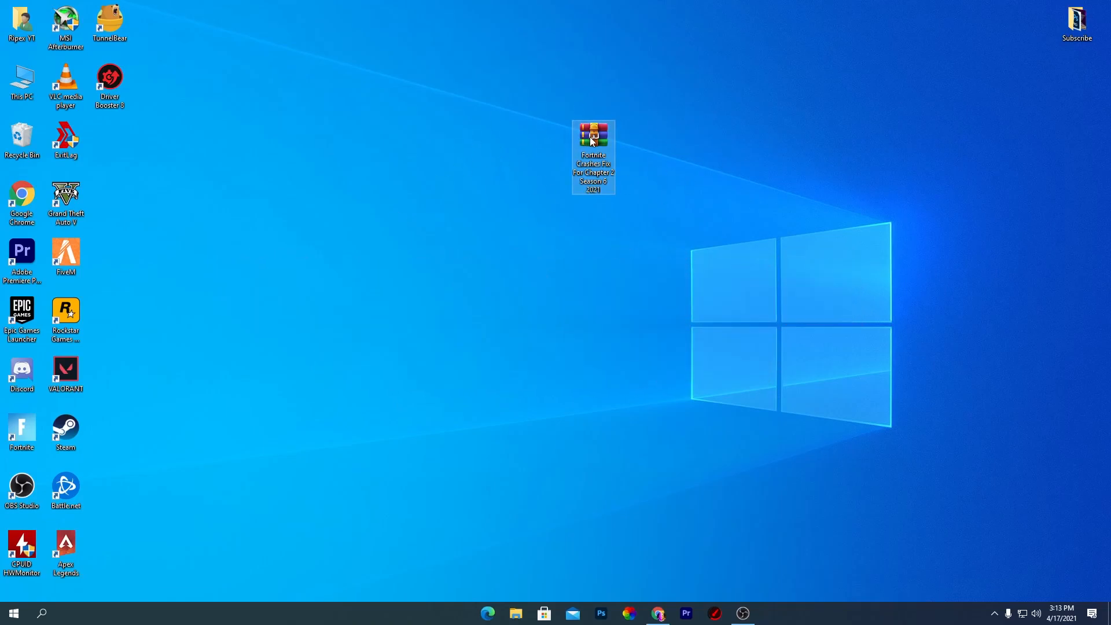
Step: Extract the Fortnite Crashes Fix RAR archive to its own desktop folder
right_click(594, 132)
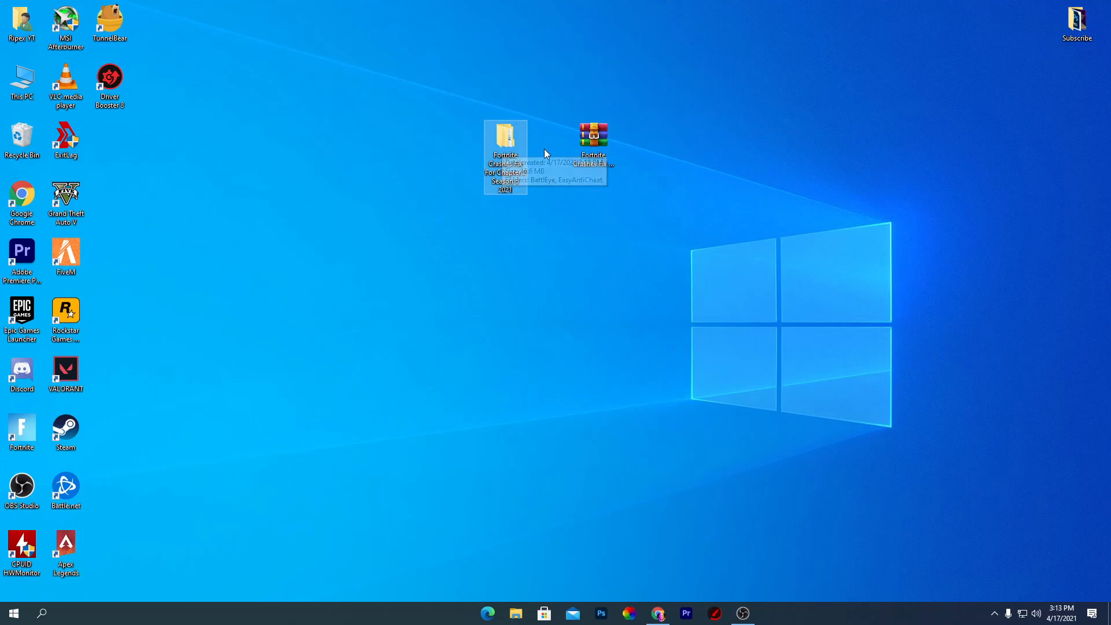
Step: Open the extracted fix folder and copy the BattlEye and EasyAntiCheat folders
double_click(505, 131)
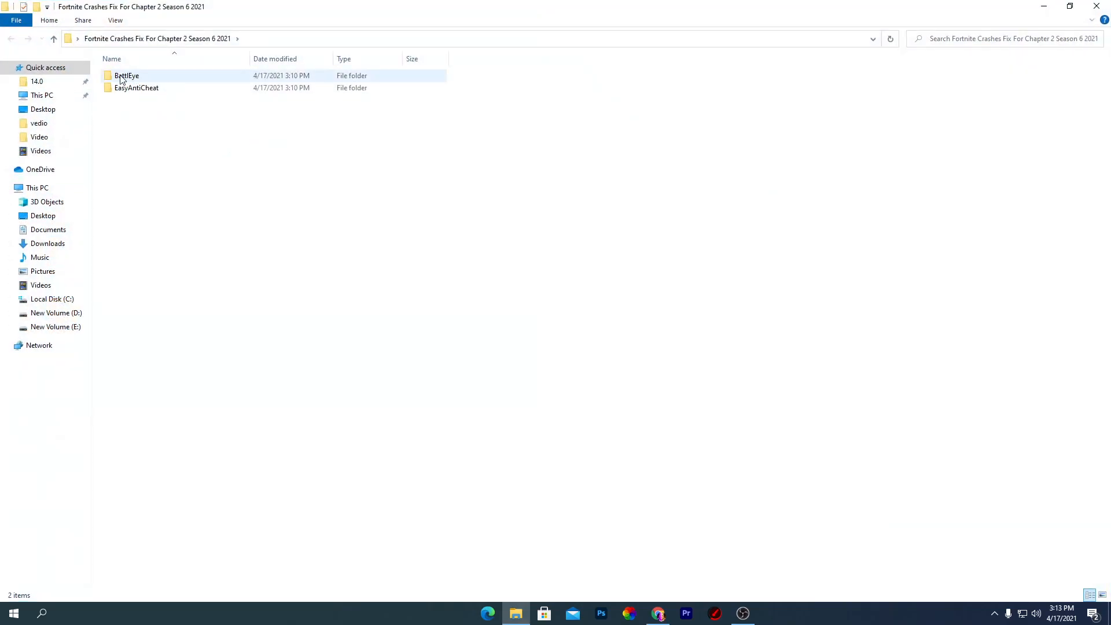
click(136, 87)
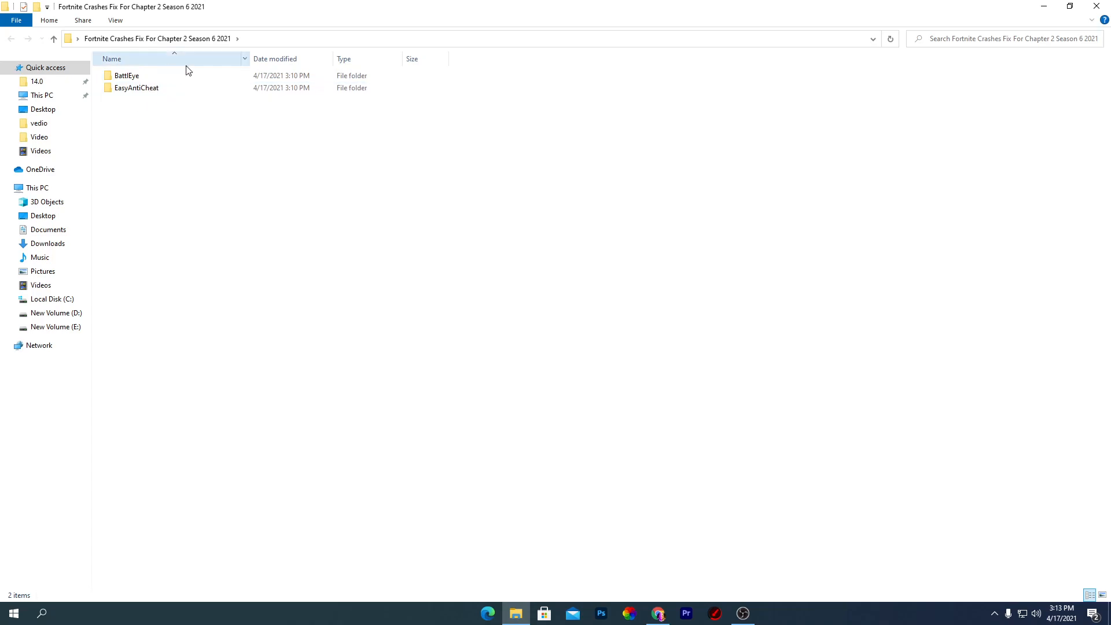
click(136, 88)
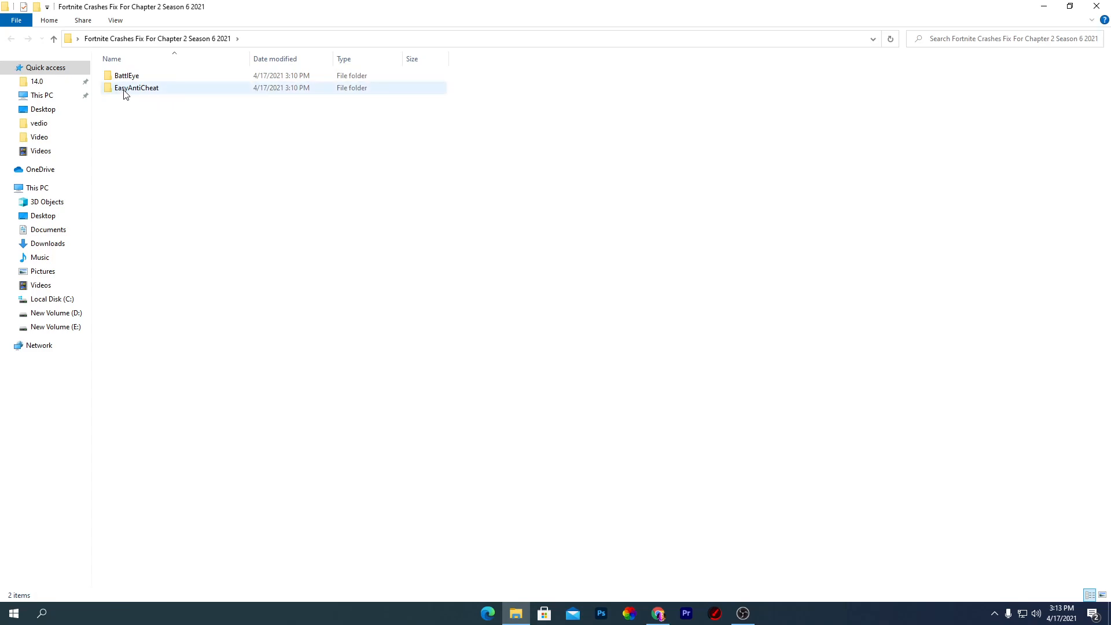
click(186, 110)
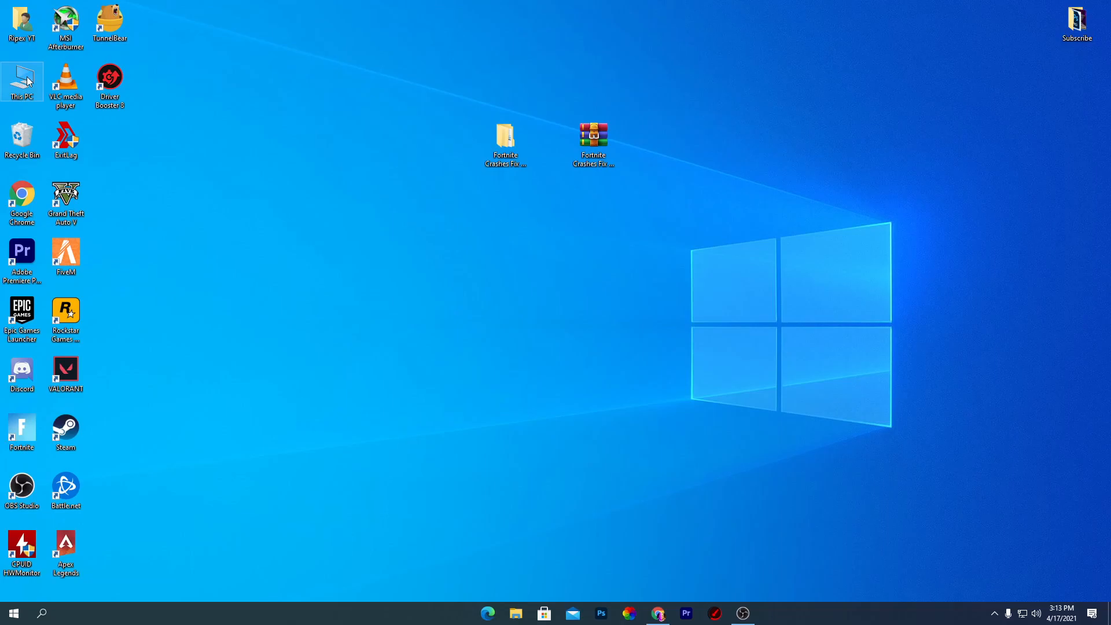
Step: Paste both folders into Fortnite's FortniteGame\Binaries\Win64, replacing existing files
double_click(21, 80)
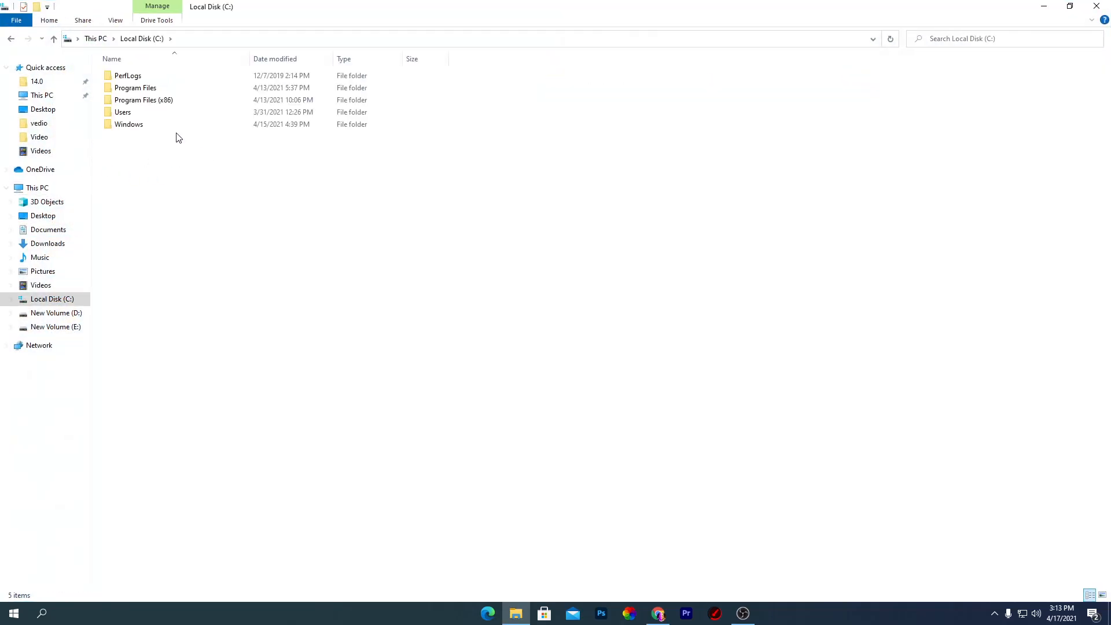
double_click(136, 88)
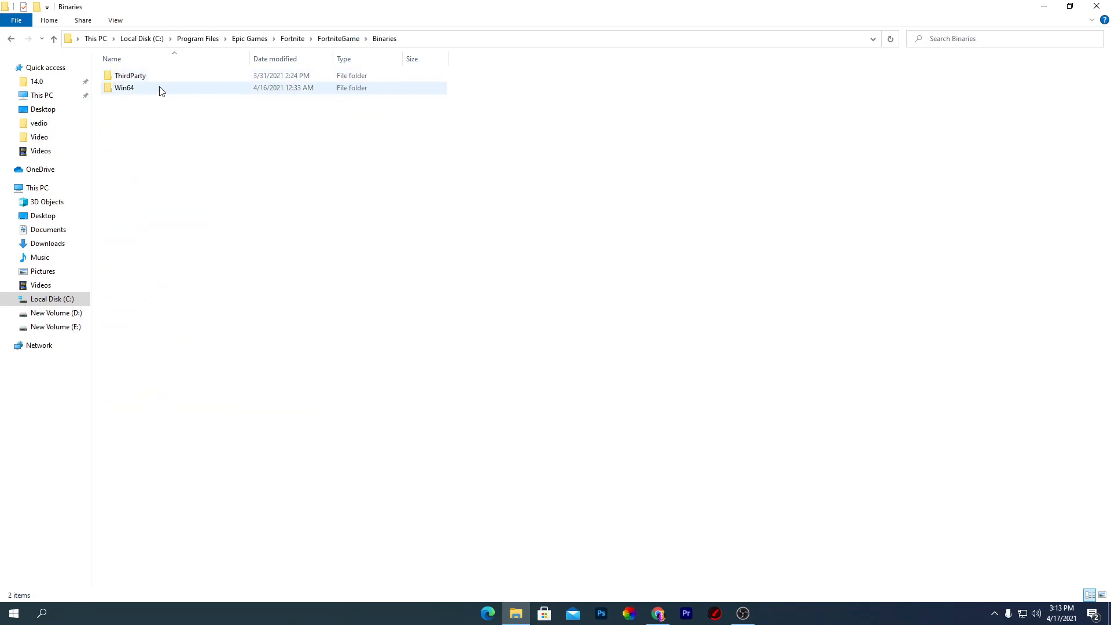
double_click(124, 88)
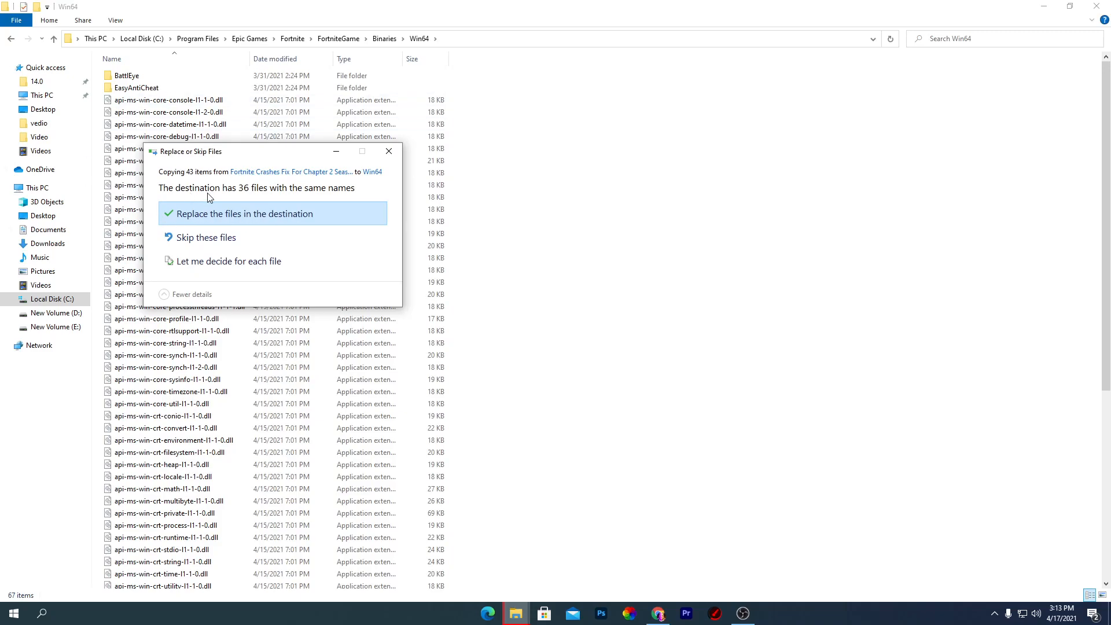
click(243, 214)
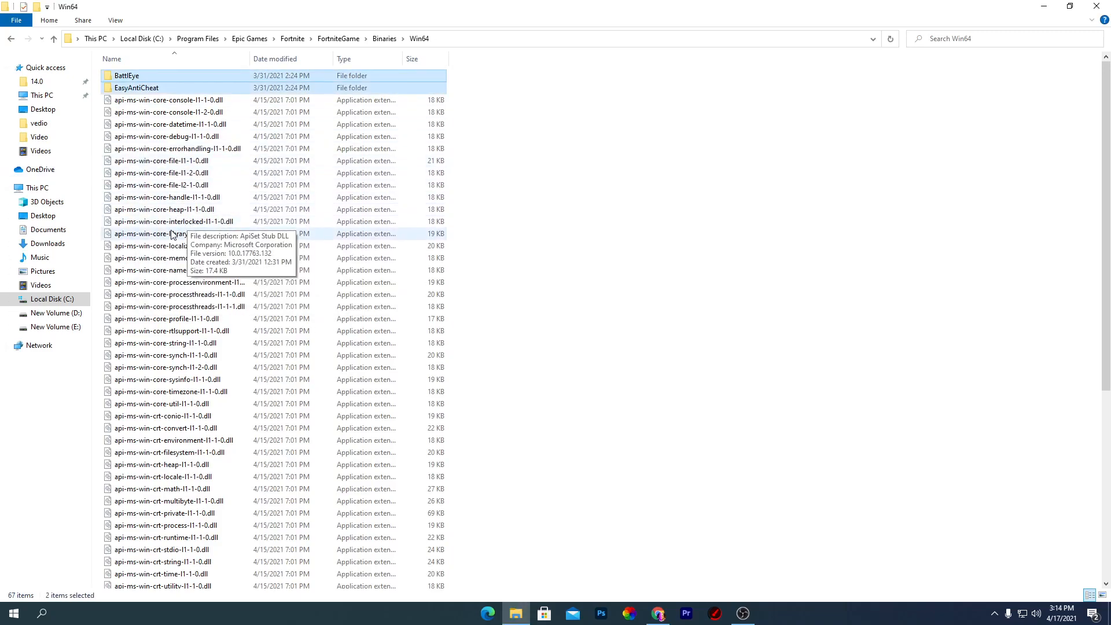
scroll(down, 3)
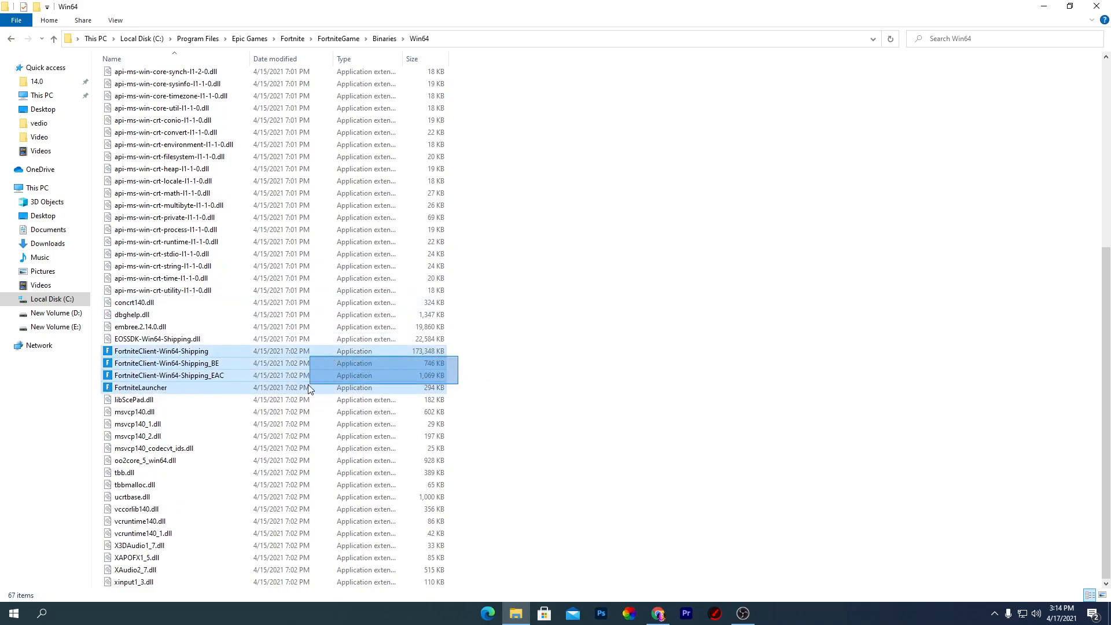
click(161, 351)
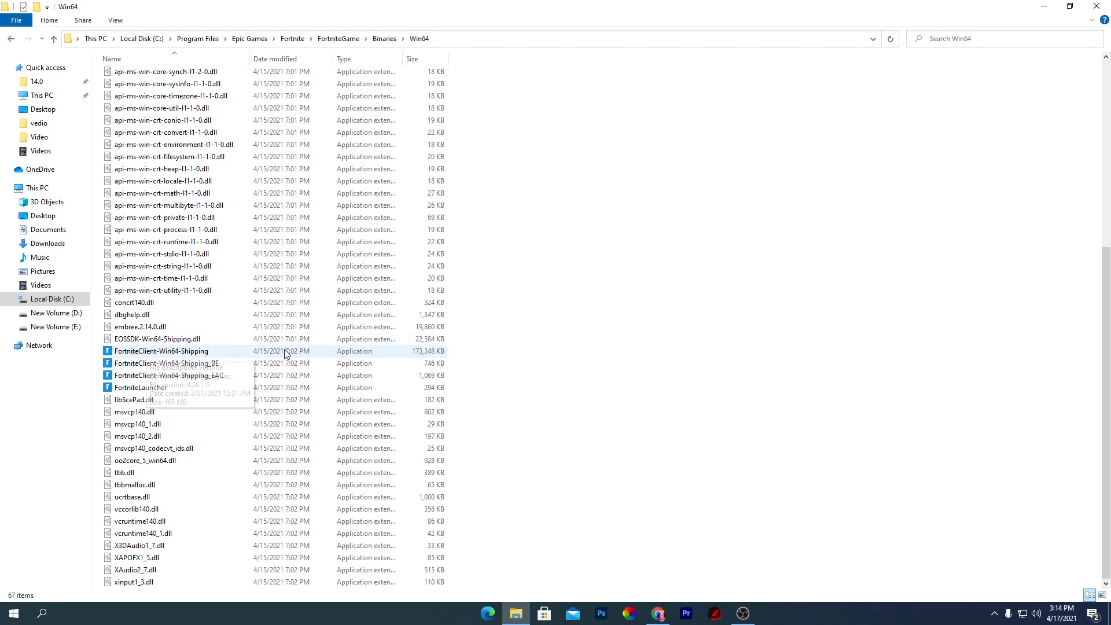
Step: Enable Override high DPI scaling behavior in FortniteClient-Win64-Shipping's Compatibility properties
right_click(161, 351)
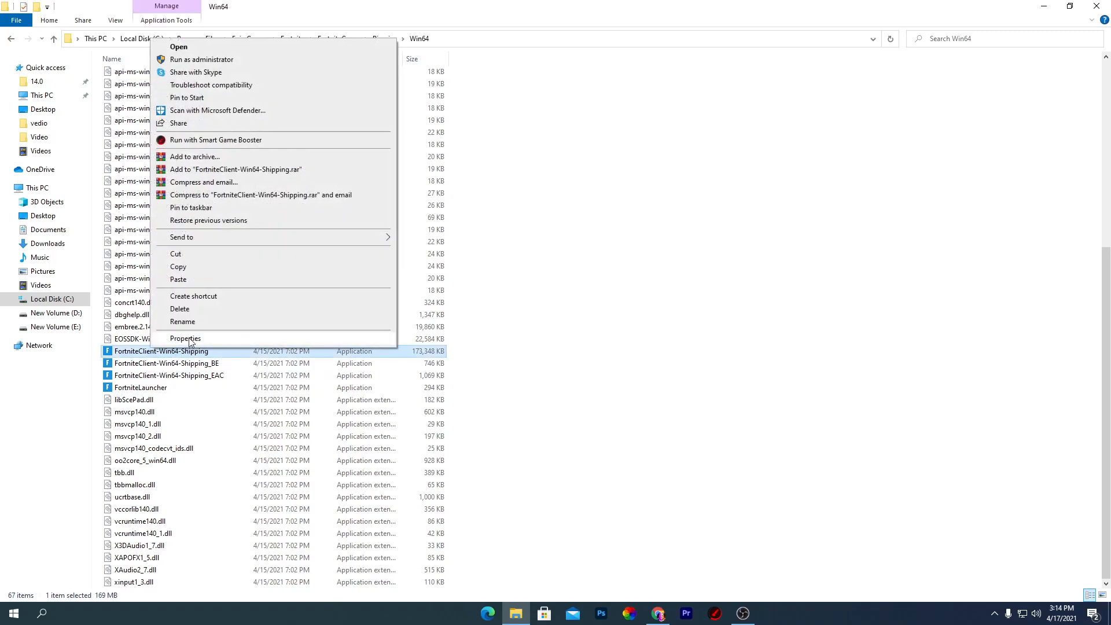
click(185, 338)
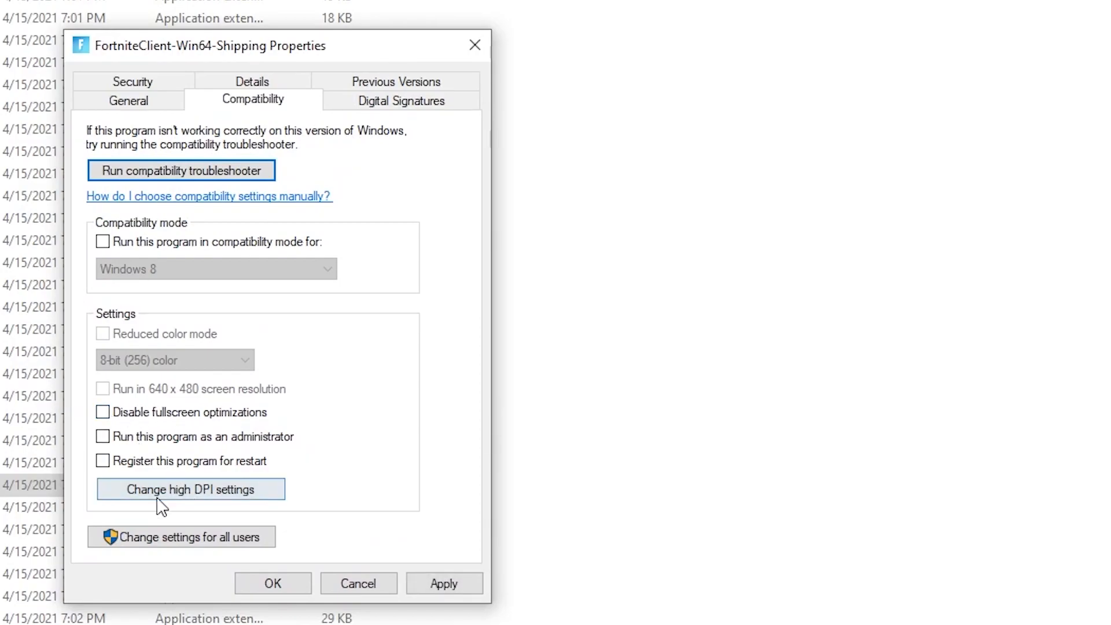
click(190, 489)
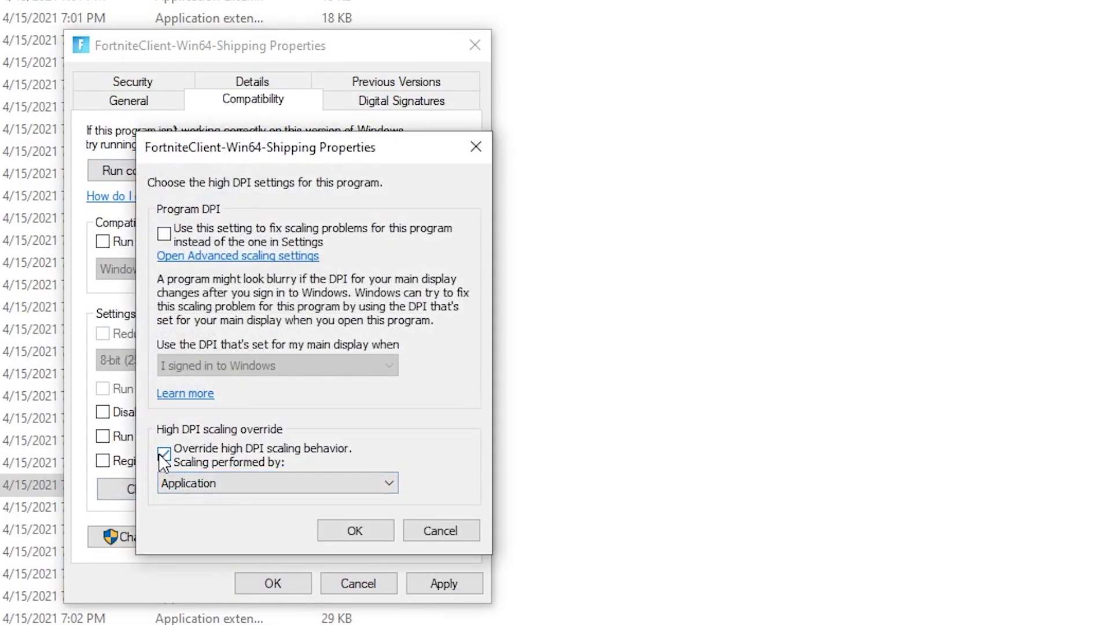
click(355, 530)
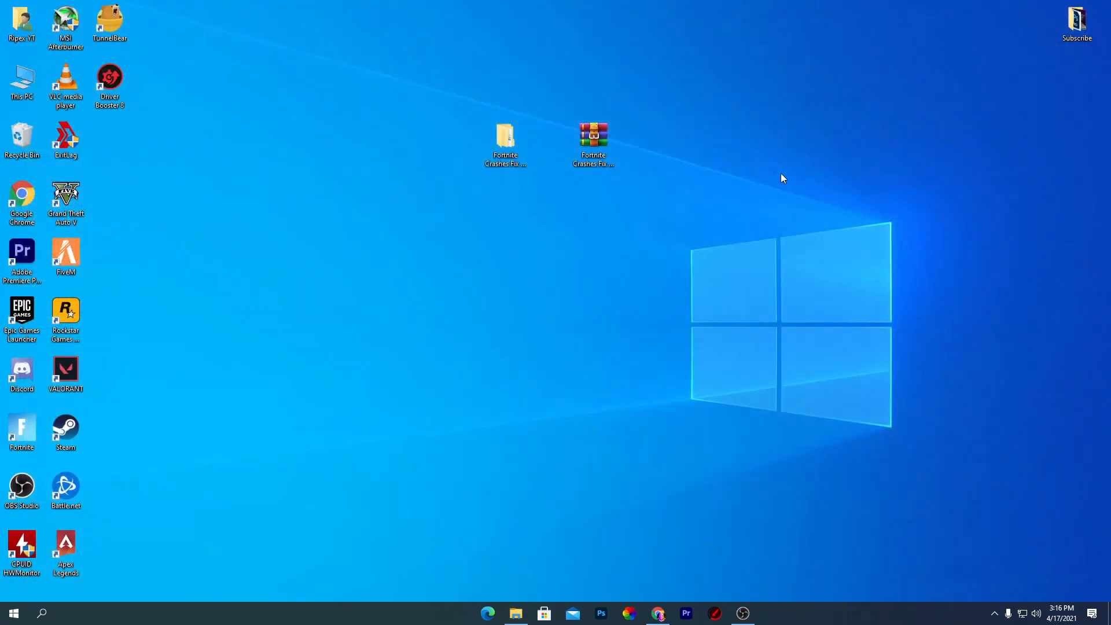
mouse_move(230, 351)
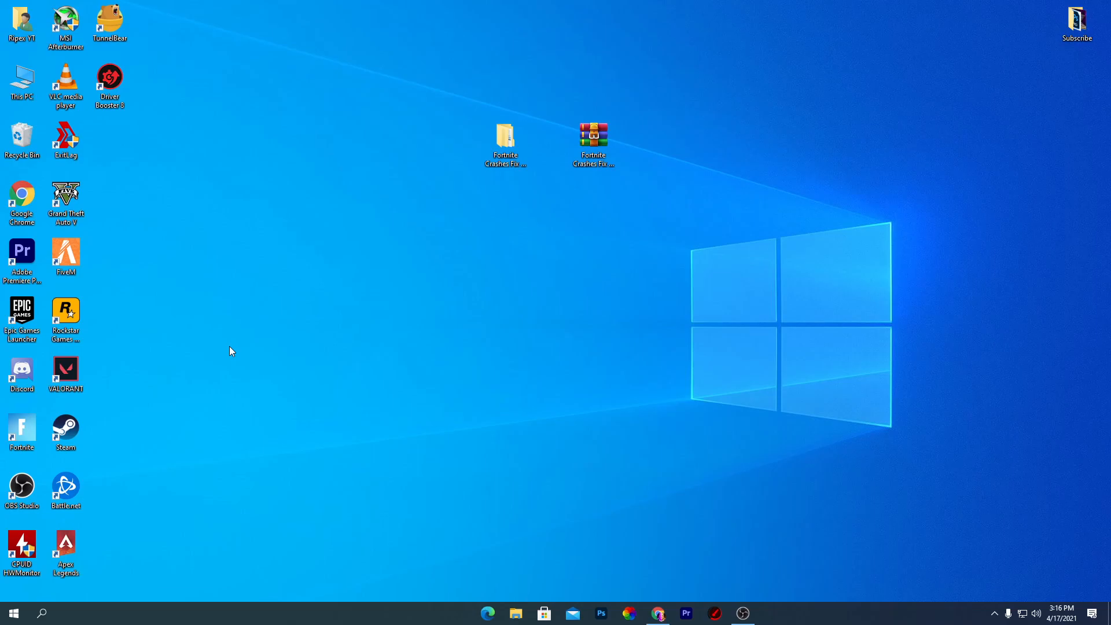
Step: Run %temp% from the Run box to open the Temp folder
key(Win+r)
text(%)
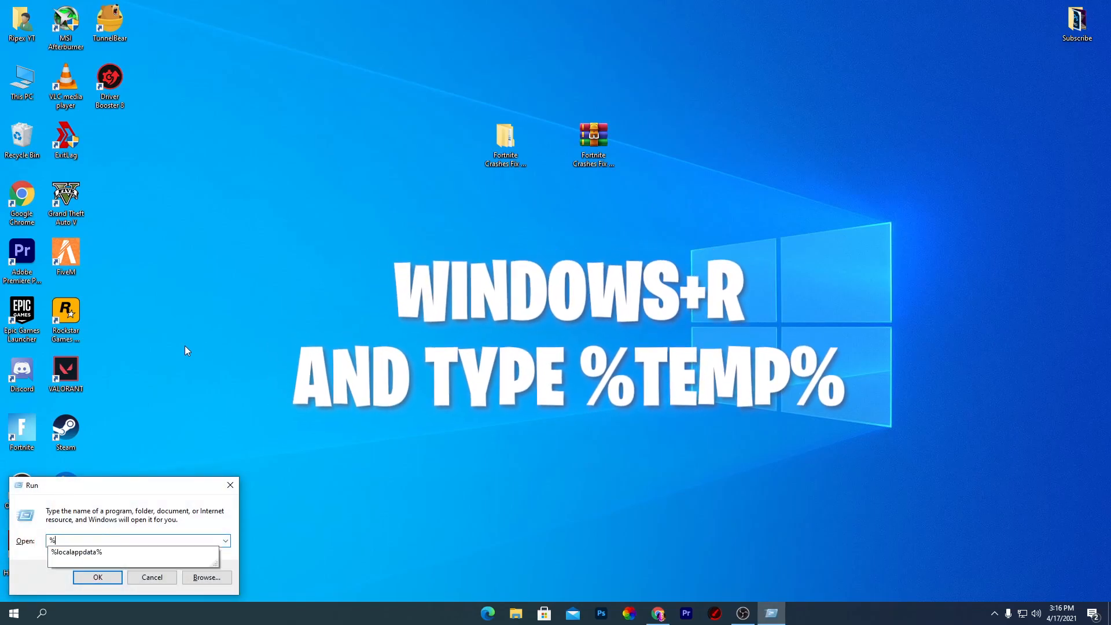
text(t)
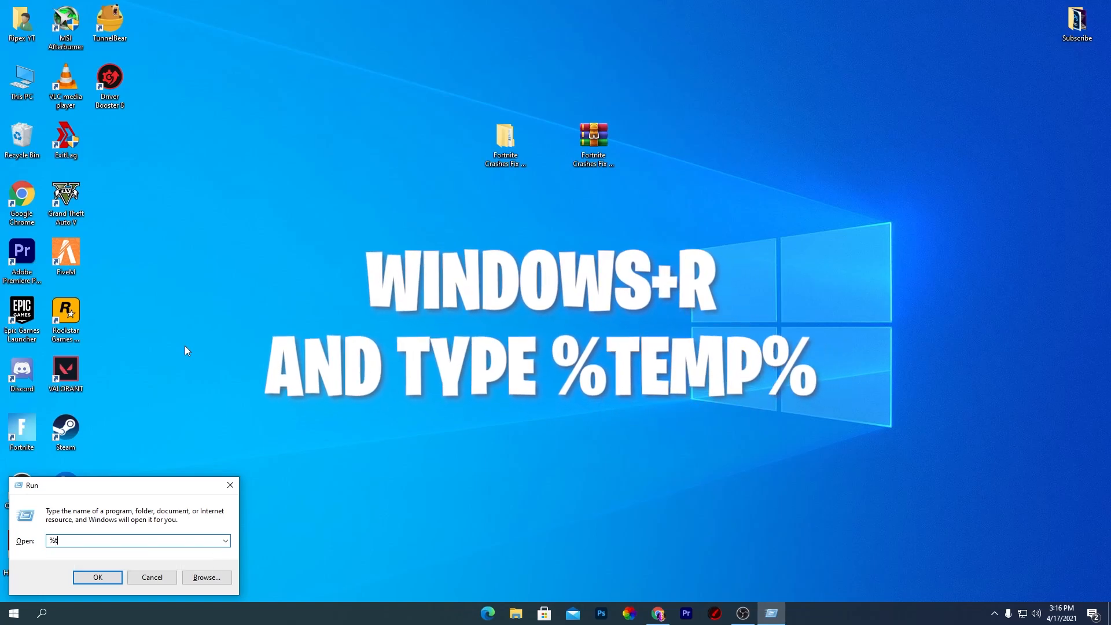
text(emp)
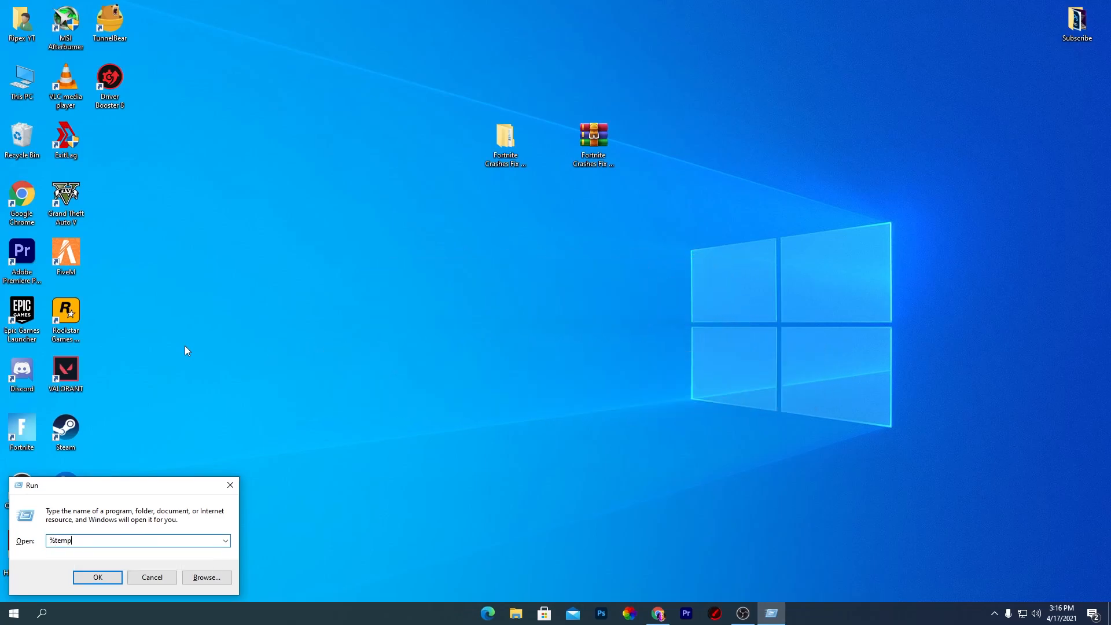
click(97, 577)
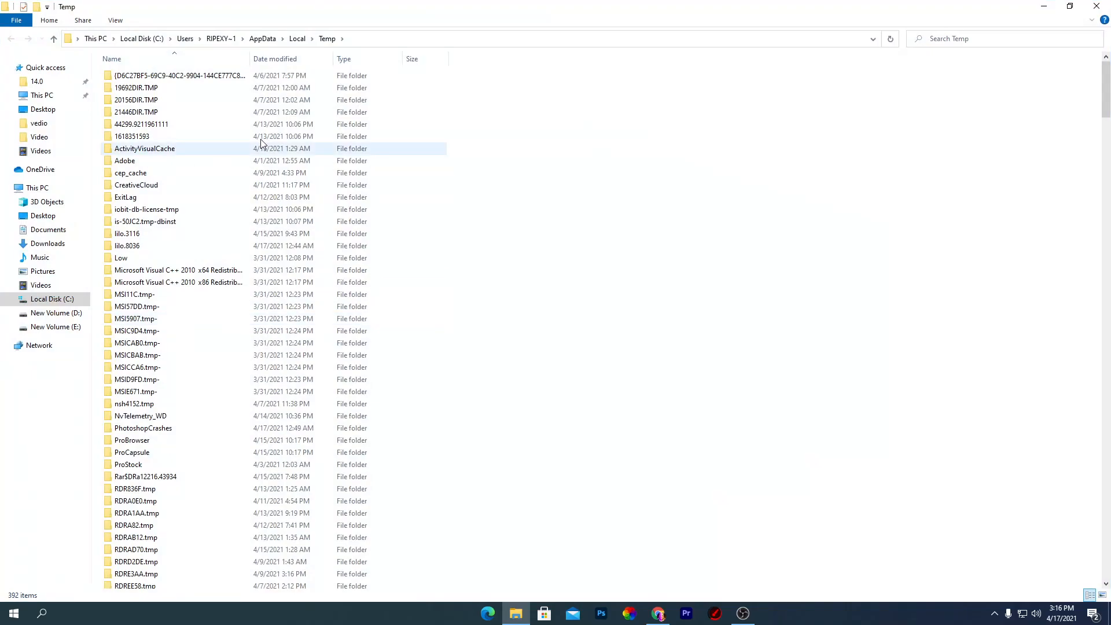
Step: Select all Temp folder contents and delete them, continuing past the access prompt
click(131, 136)
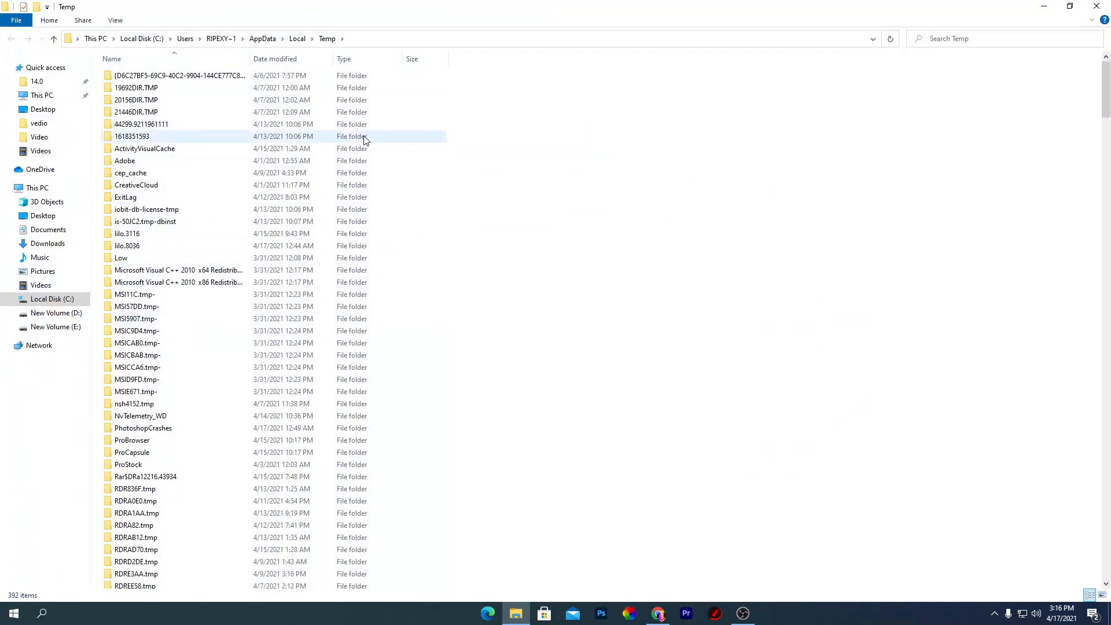
key(ctrl+a)
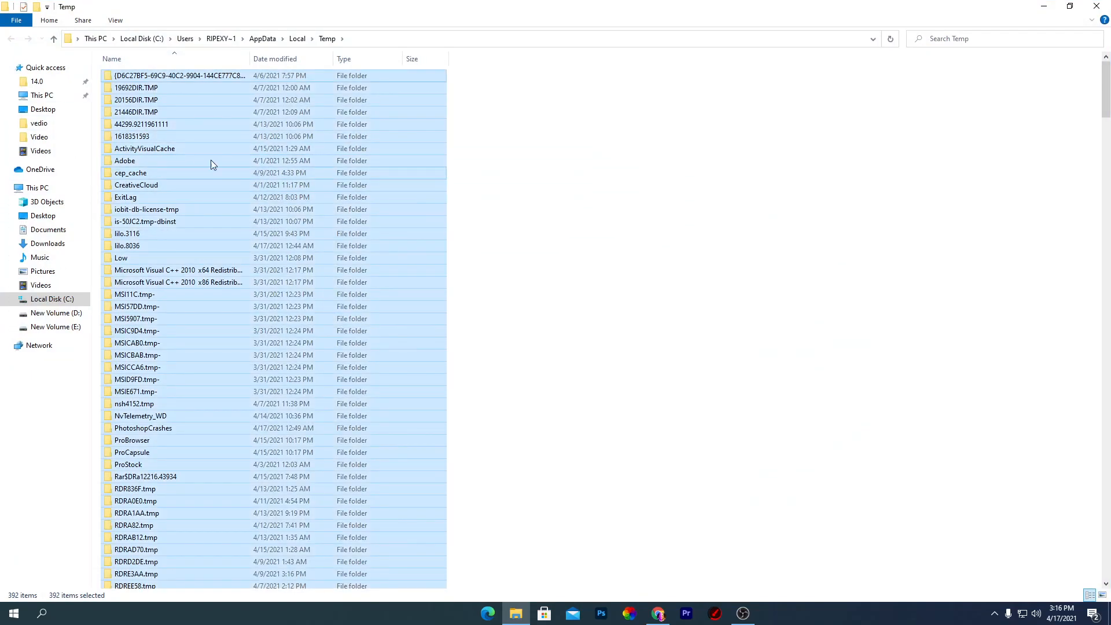
scroll(down, 3)
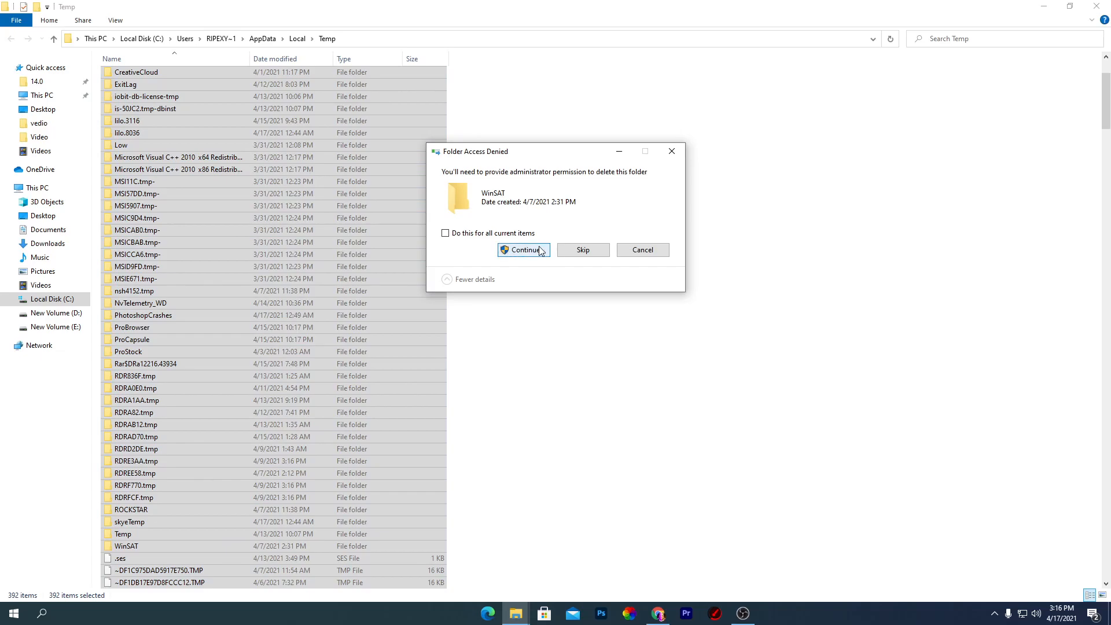
click(523, 249)
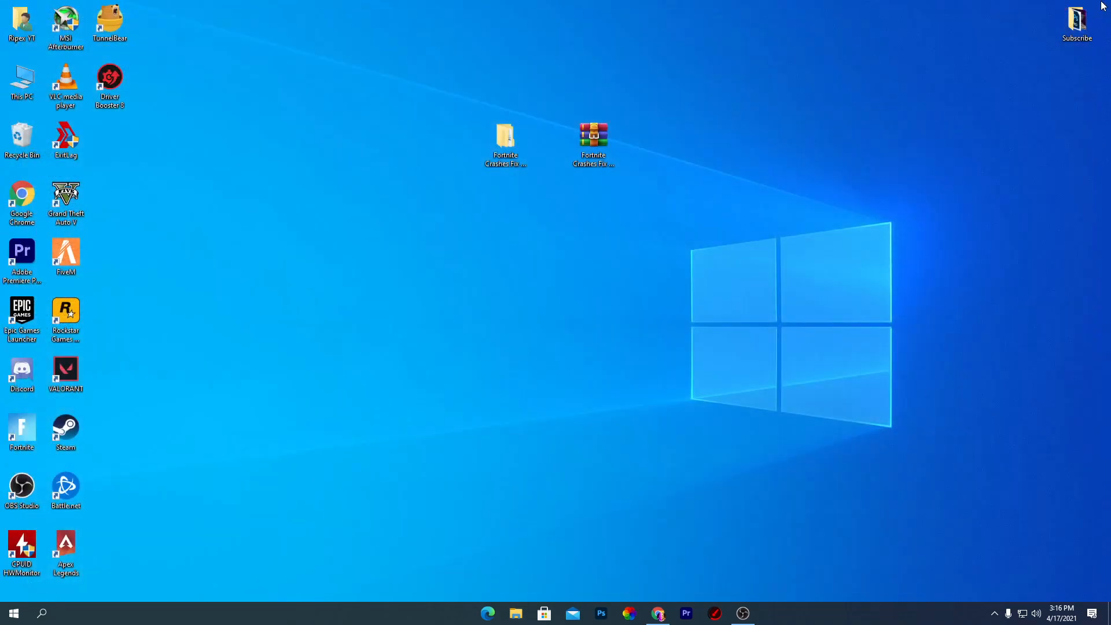
right_click(22, 139)
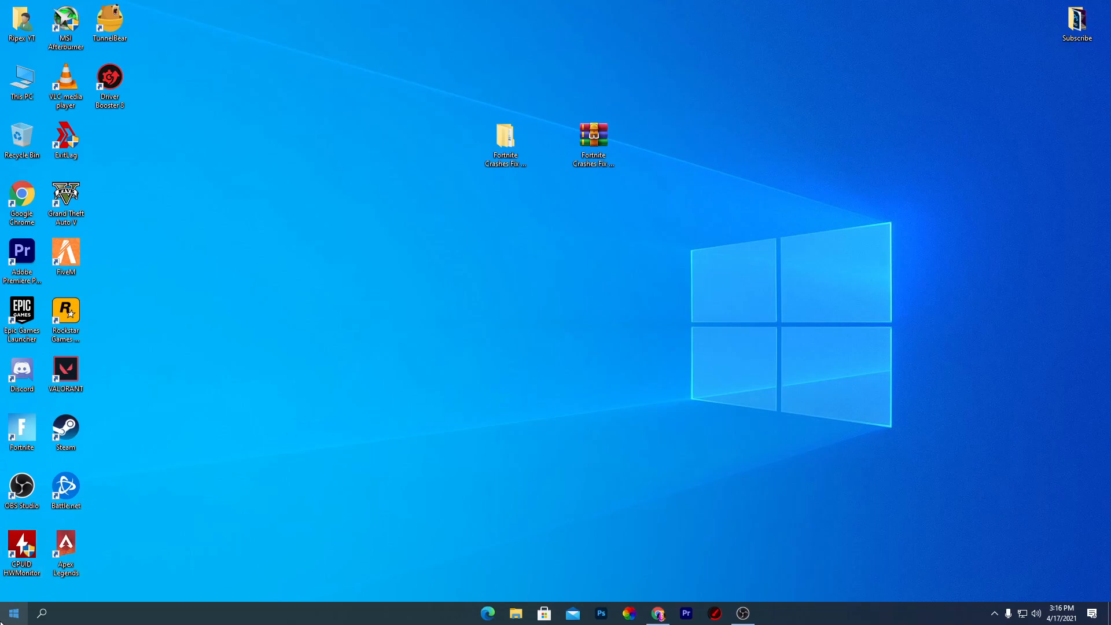
Step: Open Settings from Start and go to Update & Security's Windows Update page
click(11, 612)
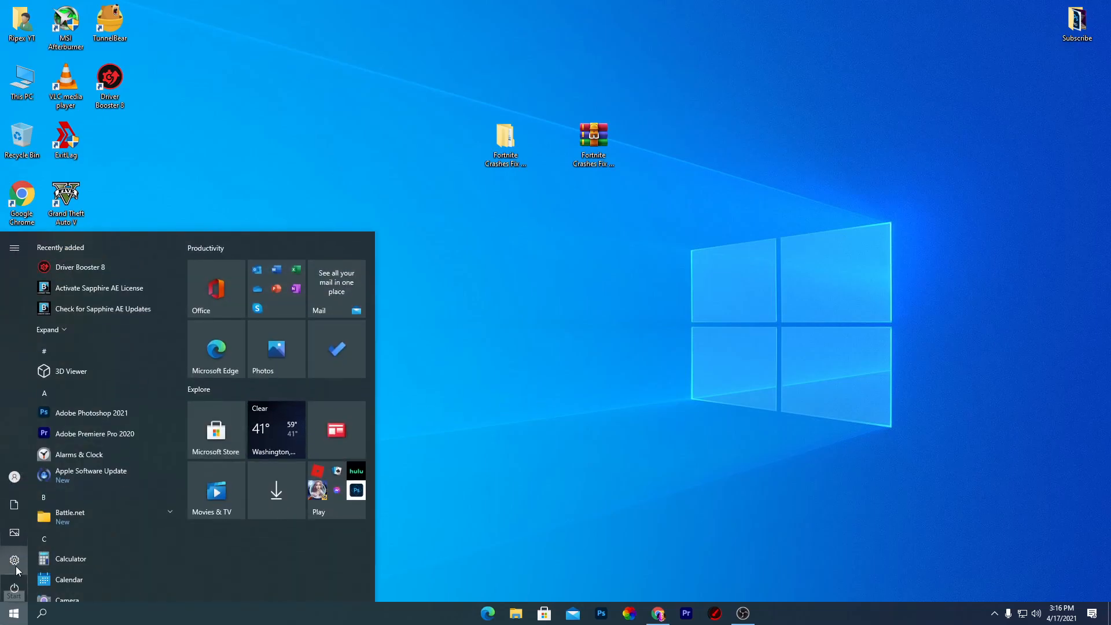
click(14, 561)
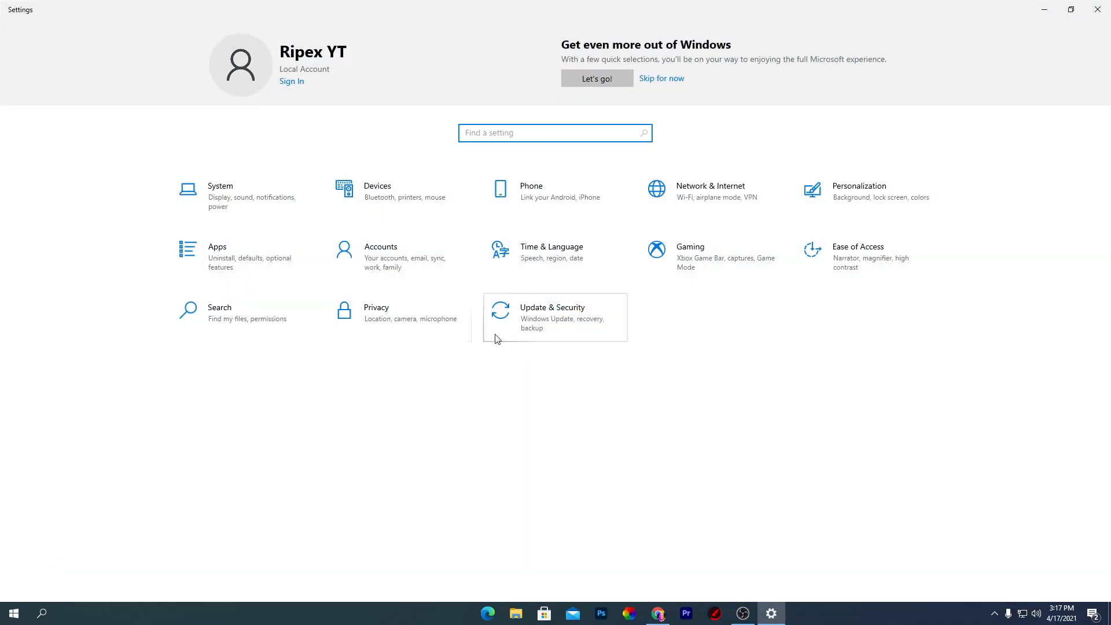
click(555, 317)
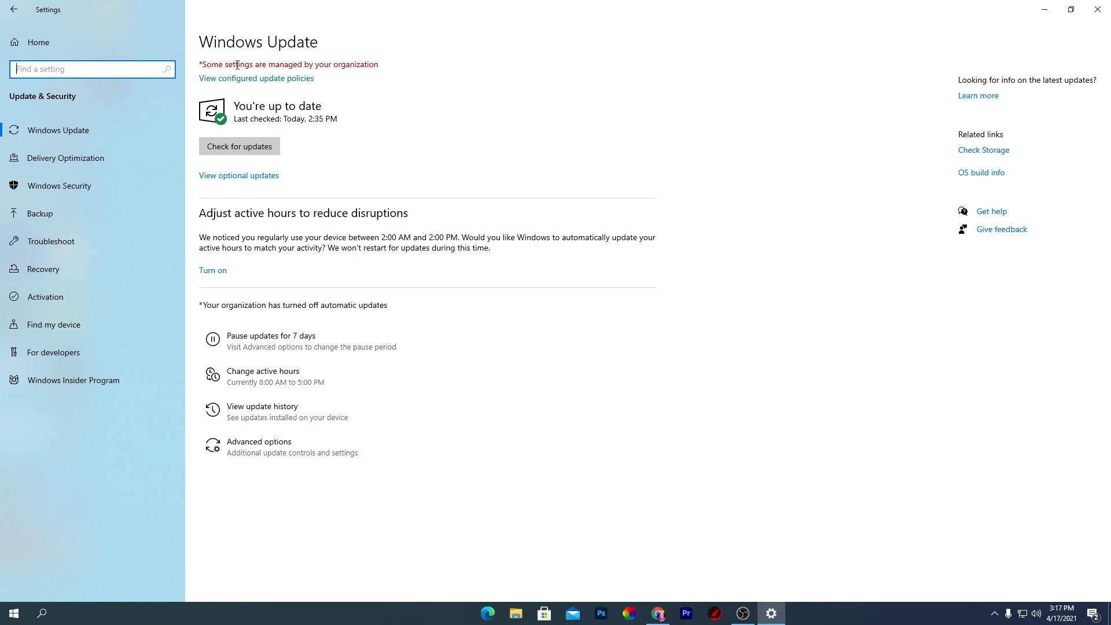
mouse_move(135, 166)
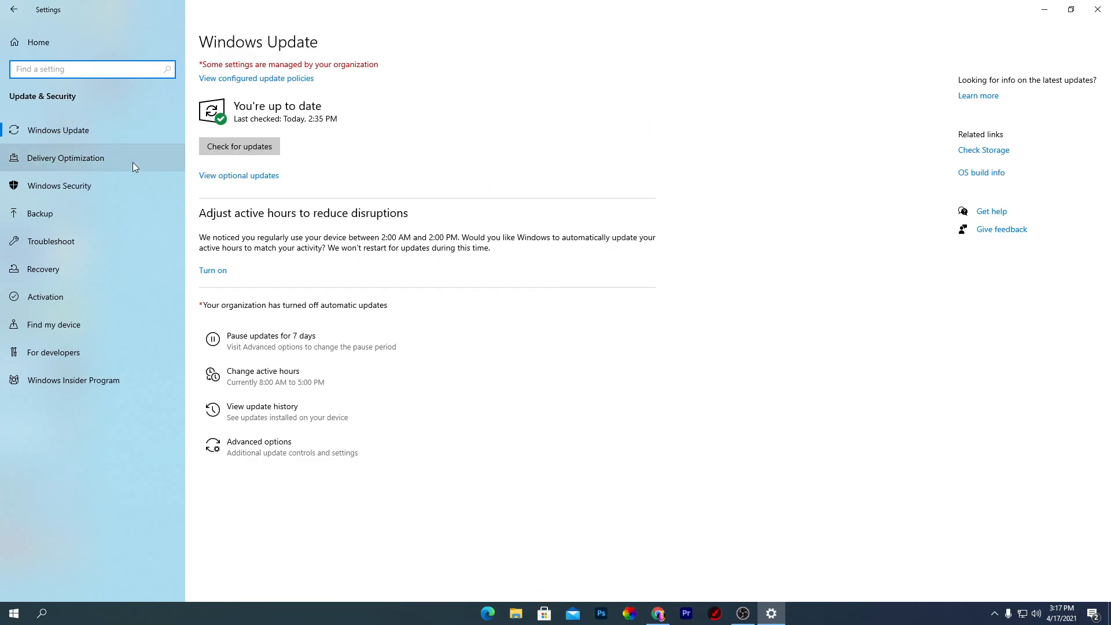
Step: Confirm Real-time protection is on in Virus & threat protection settings, then close Windows Security
click(59, 185)
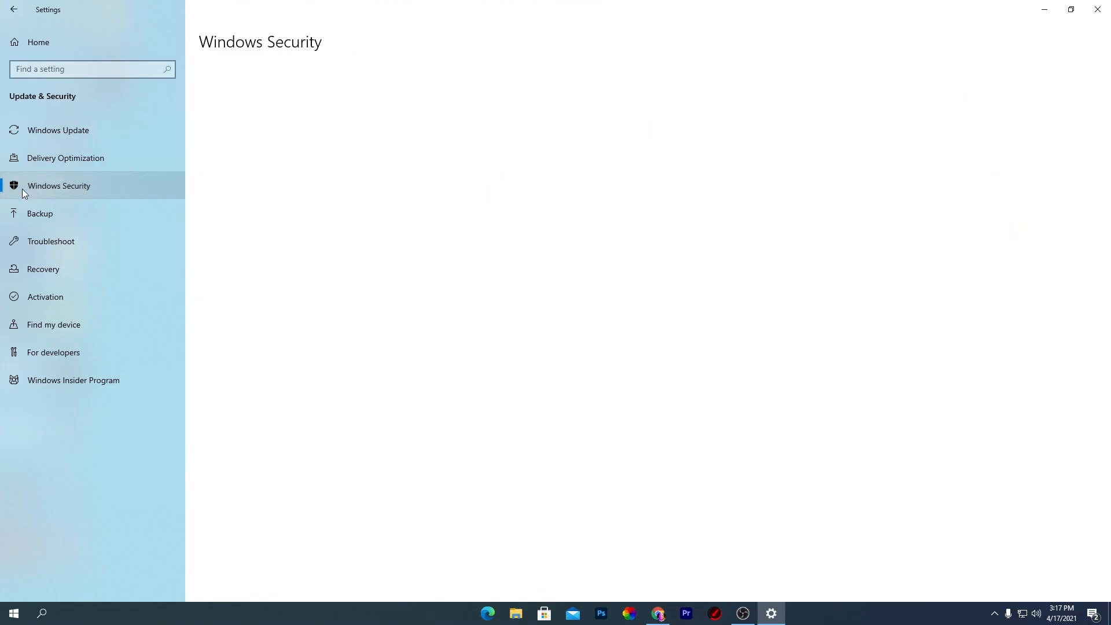
click(59, 185)
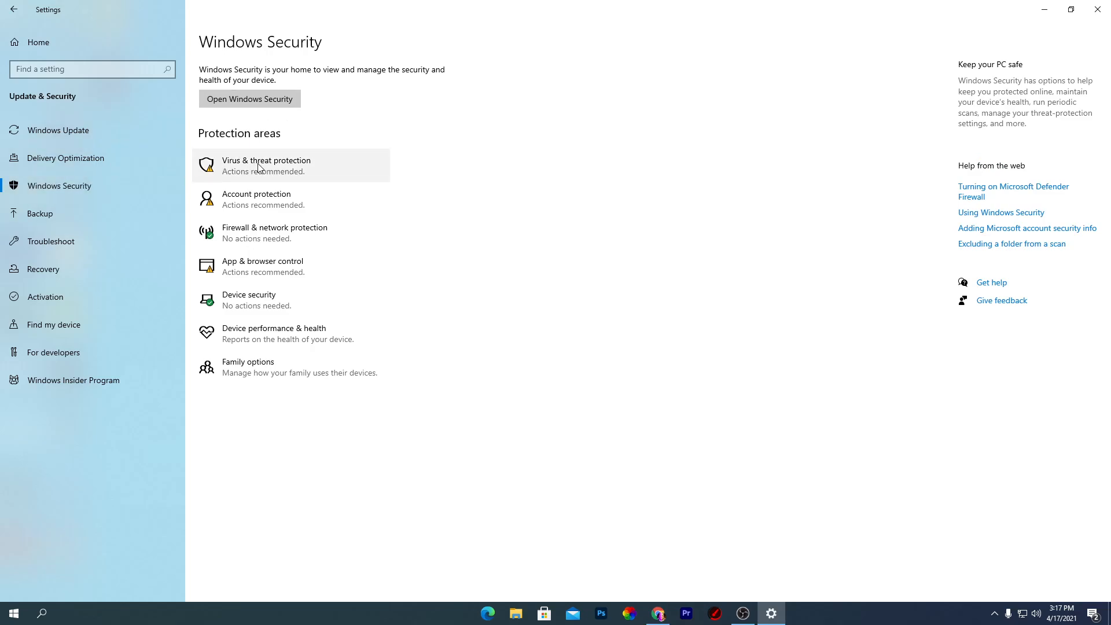
click(266, 165)
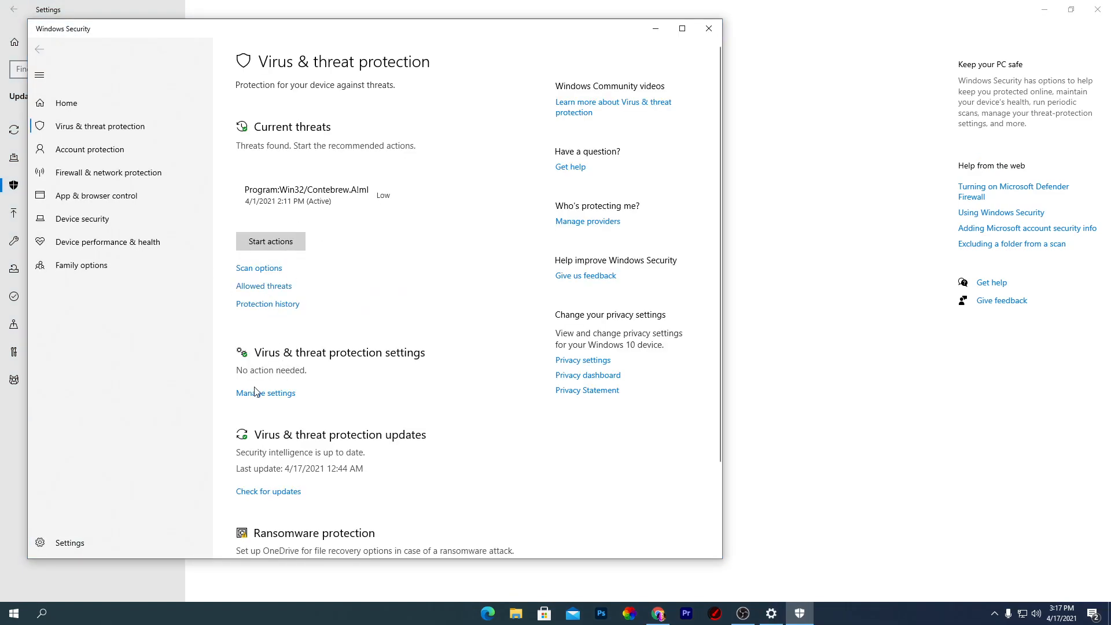
click(265, 392)
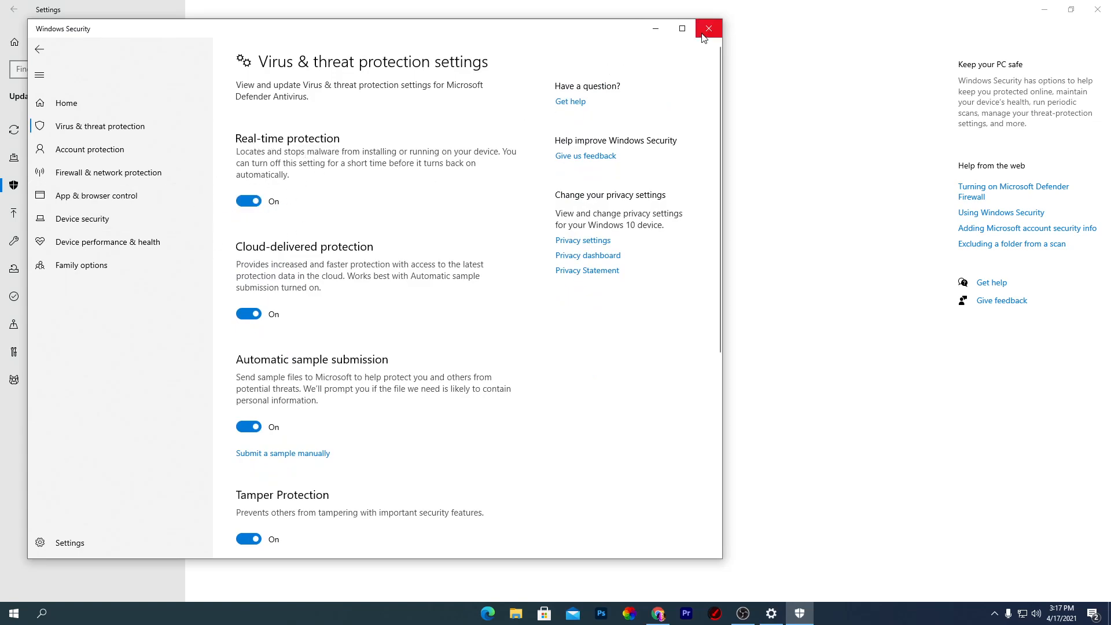
click(707, 28)
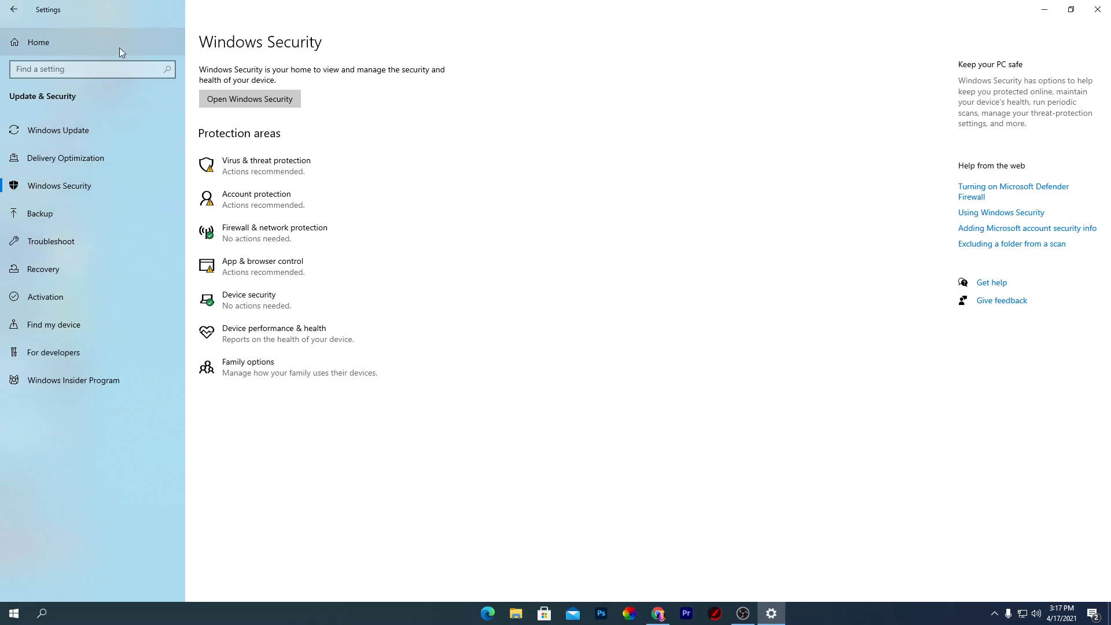
Step: Go from Settings Home to Gaming > Game Mode and confirm it is on
click(38, 42)
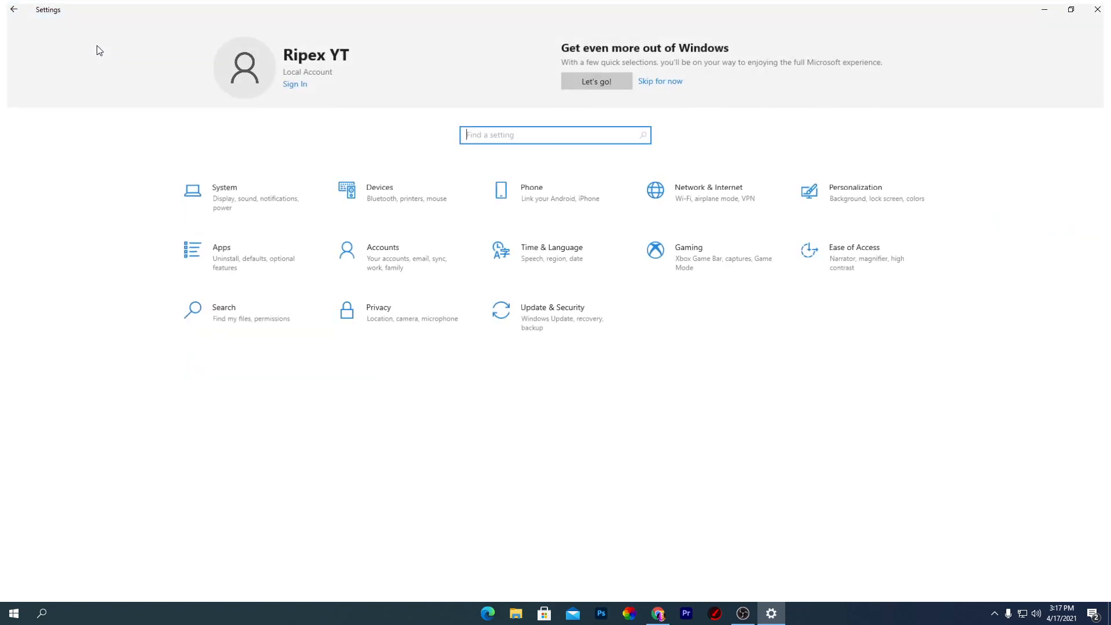
click(687, 252)
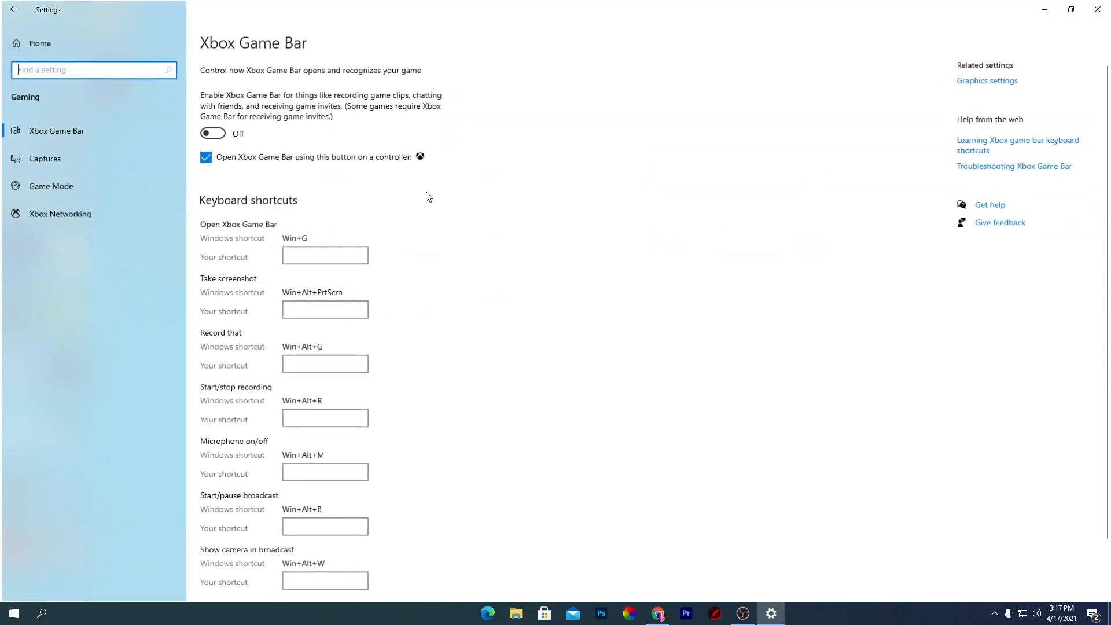
click(50, 185)
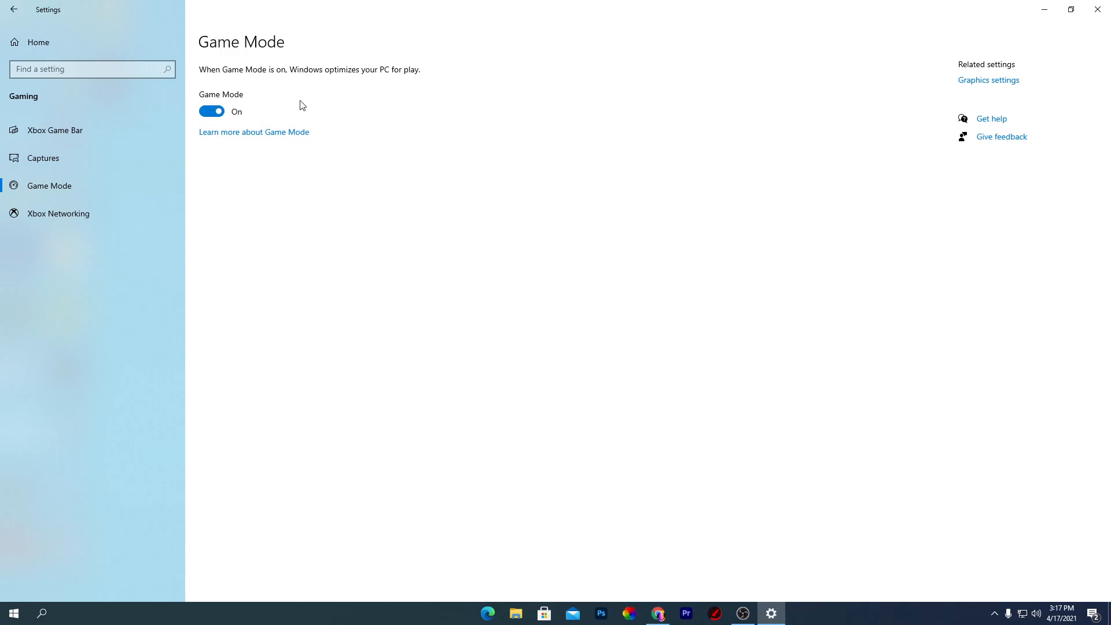
mouse_move(269, 110)
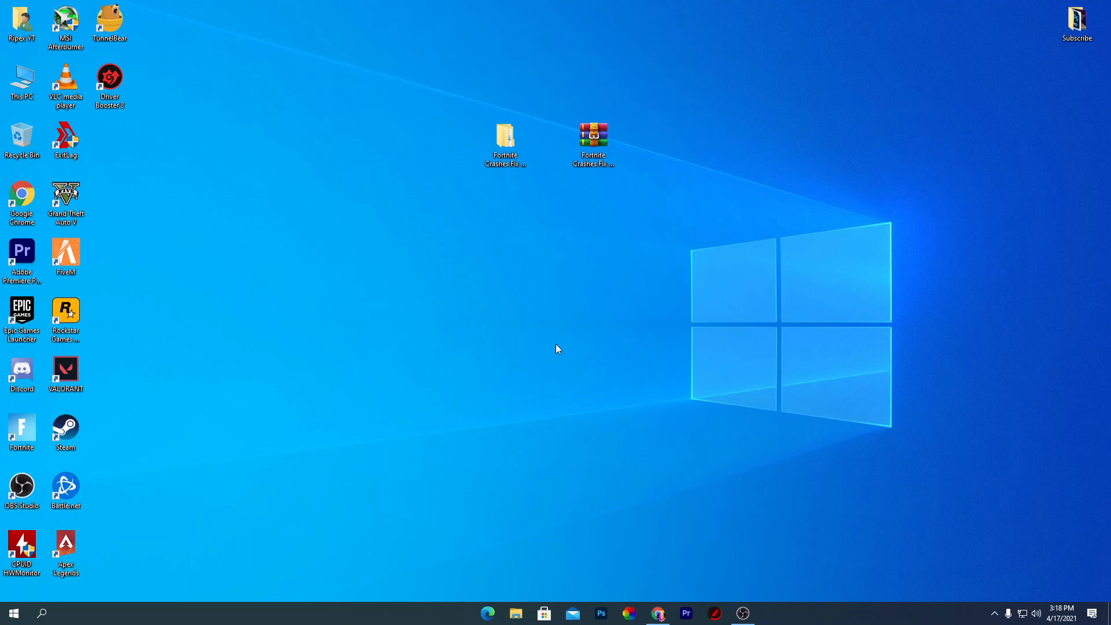
mouse_move(521, 345)
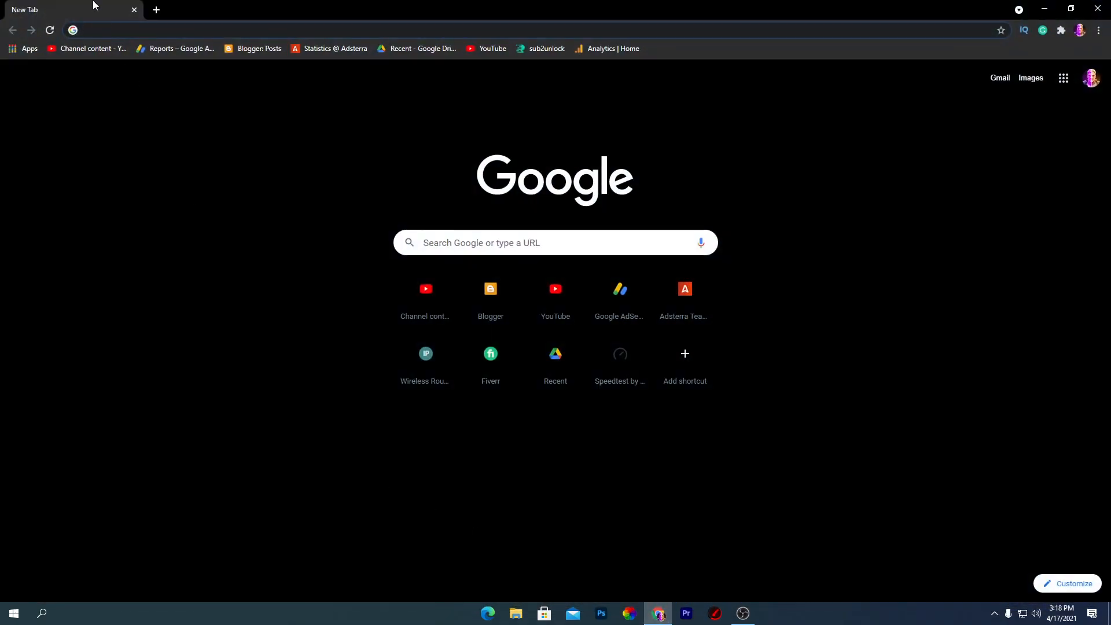
Step: Search 'nvidia drivers', open NVIDIA's Download Drivers page, and view AMD's support page
text(nv)
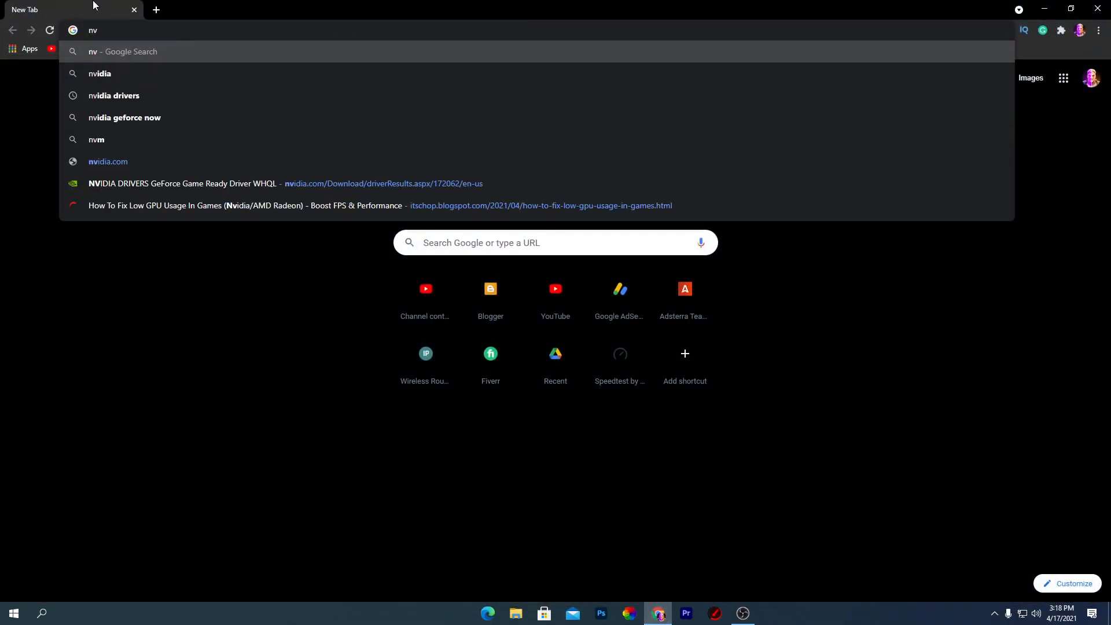
click(113, 95)
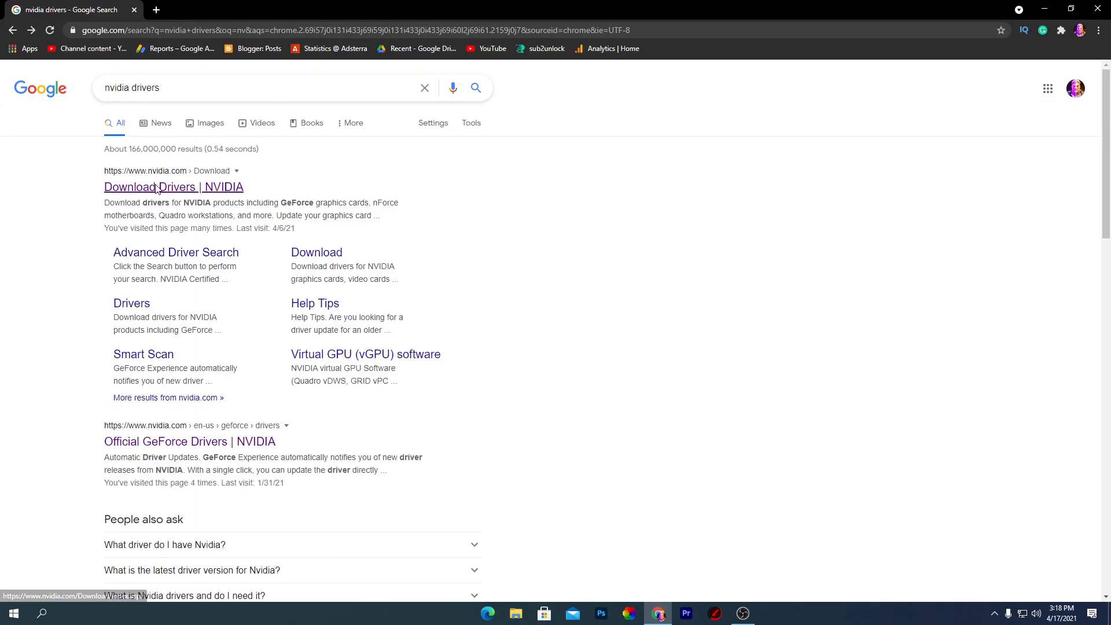
click(174, 187)
text(amd.com/en/support)
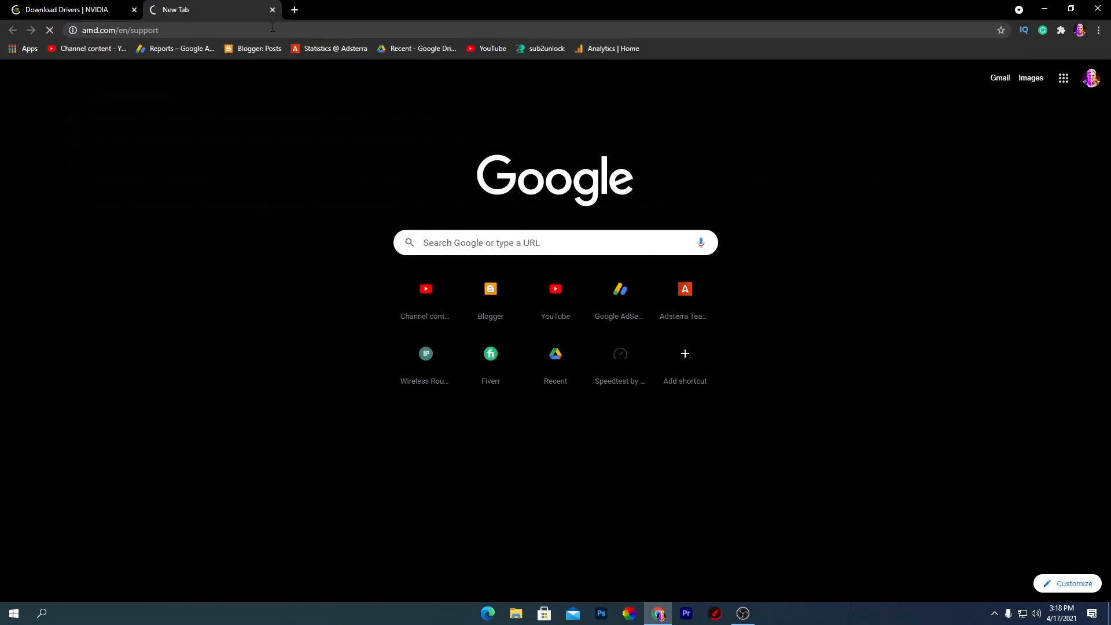
click(67, 9)
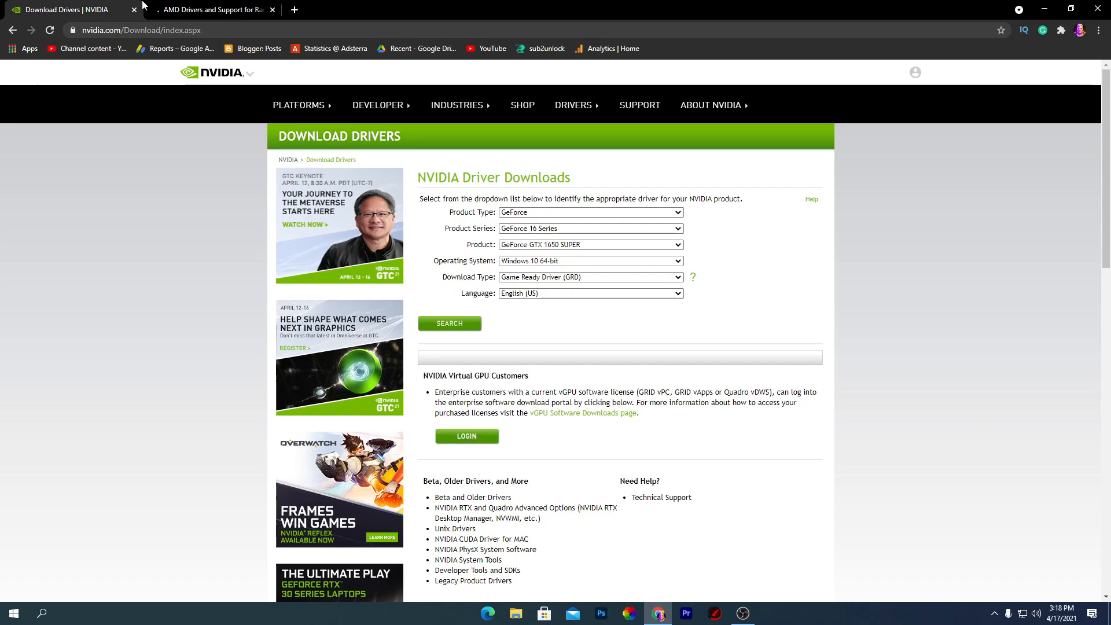
mouse_move(209, 9)
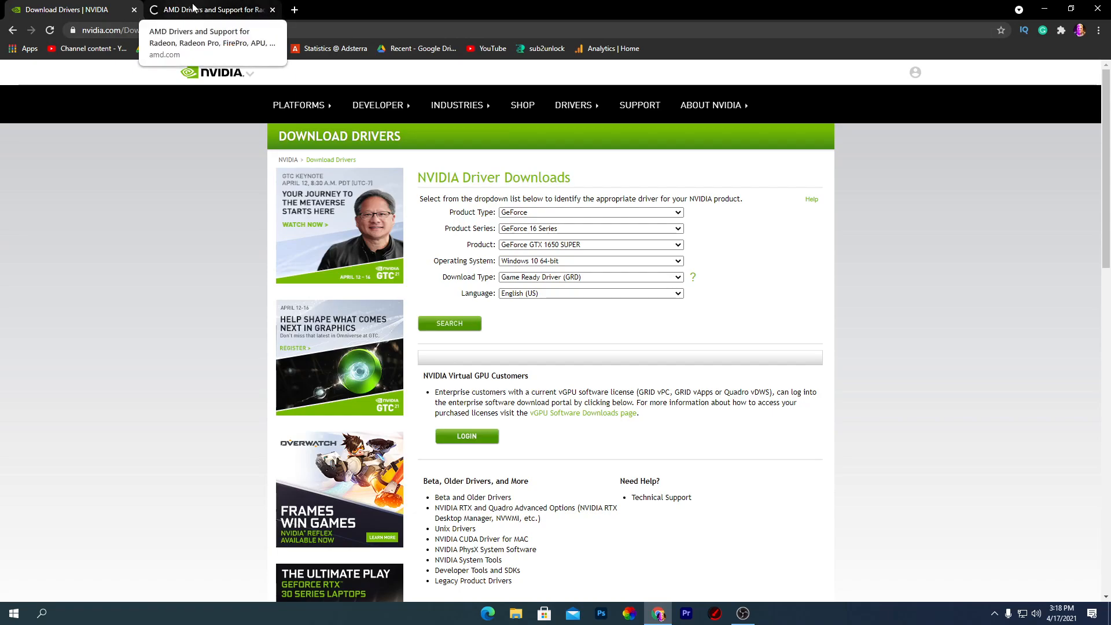
click(209, 9)
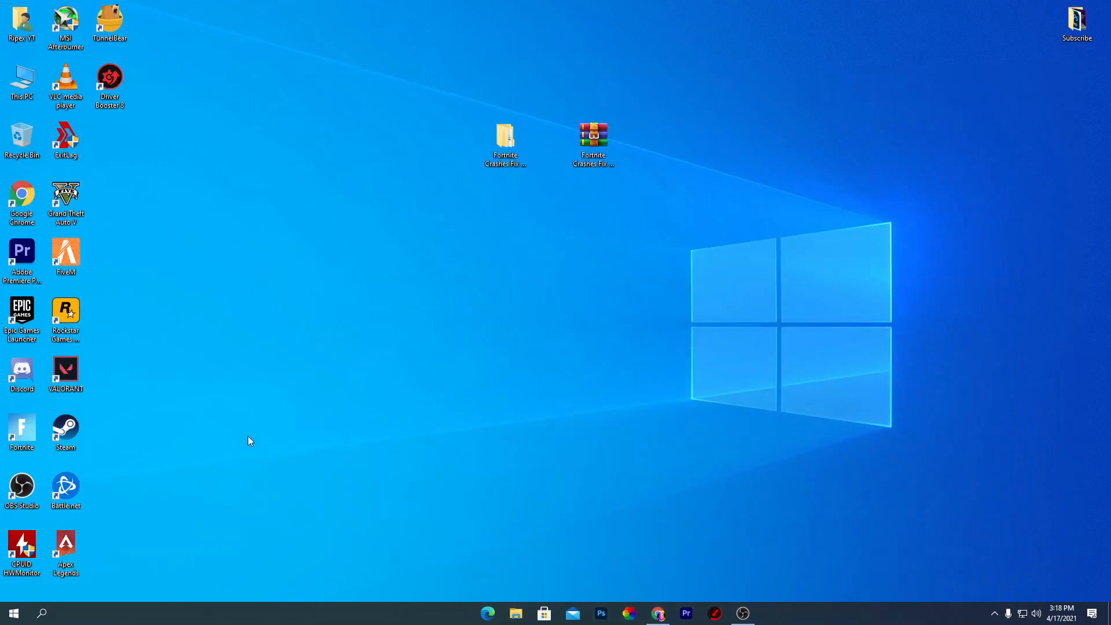
mouse_move(202, 554)
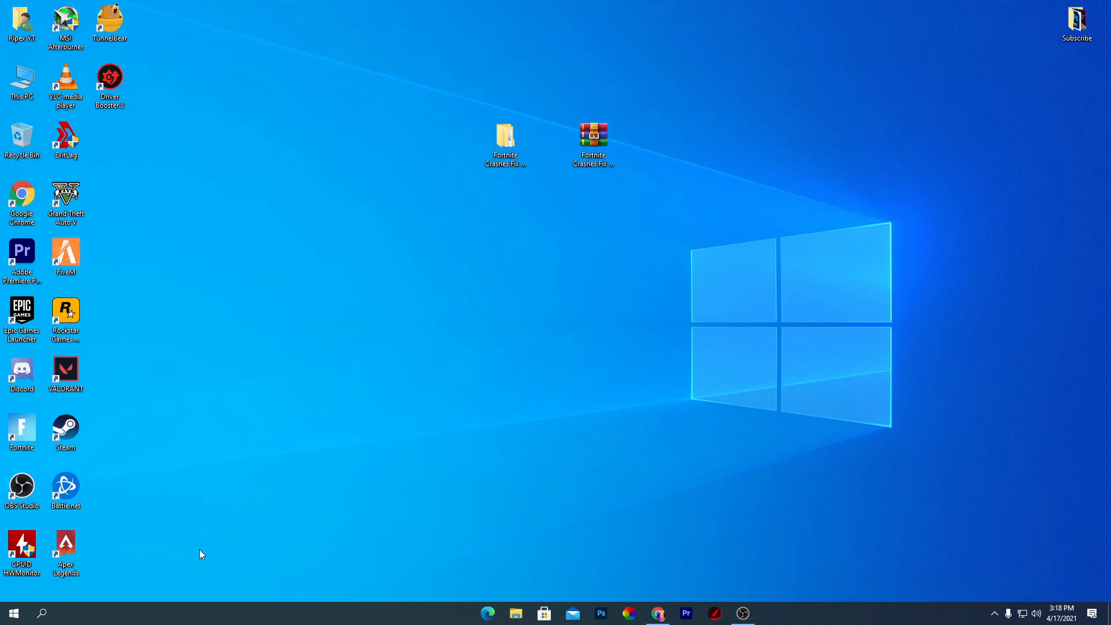
Step: Launch msconfig to open System Configuration on its General tab
click(13, 612)
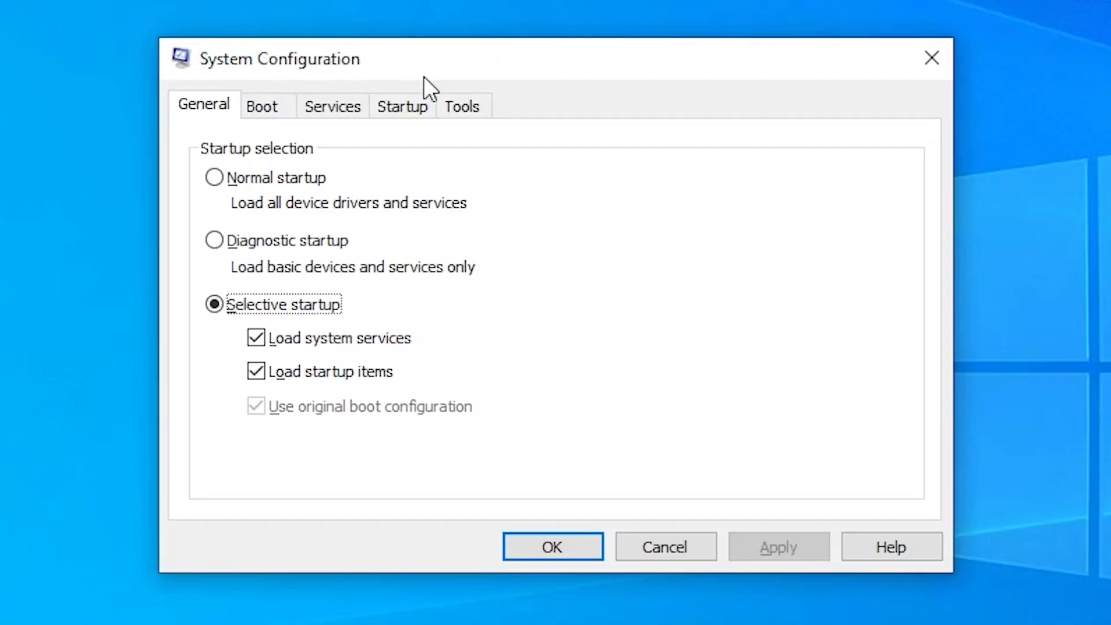
Step: Limit boot to 8 processors in the Boot tab's advanced options and confirm
click(262, 105)
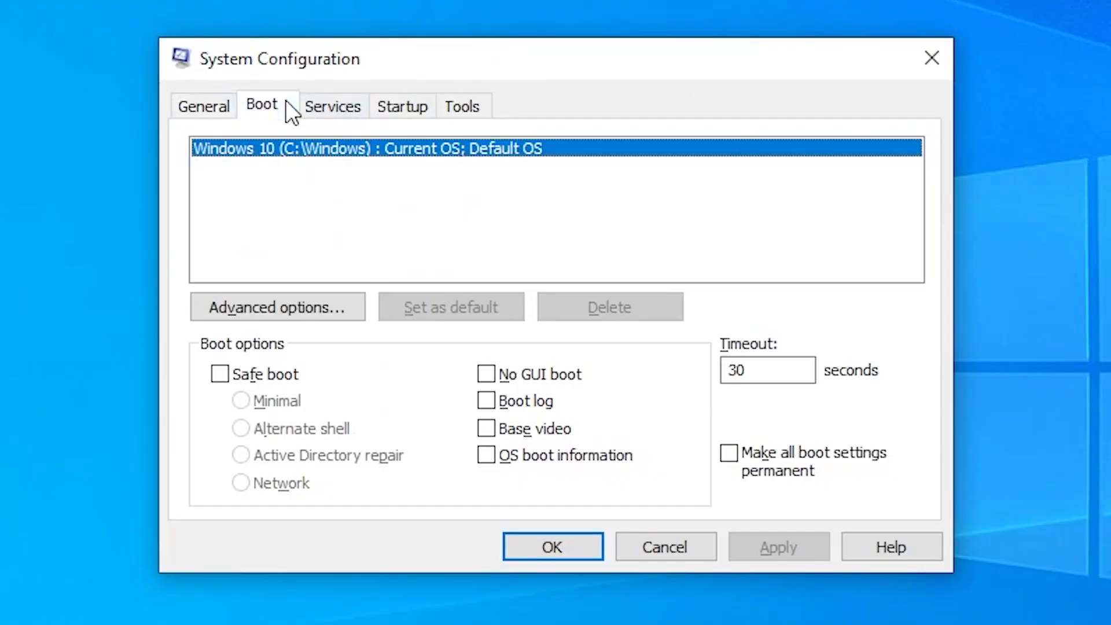
click(277, 306)
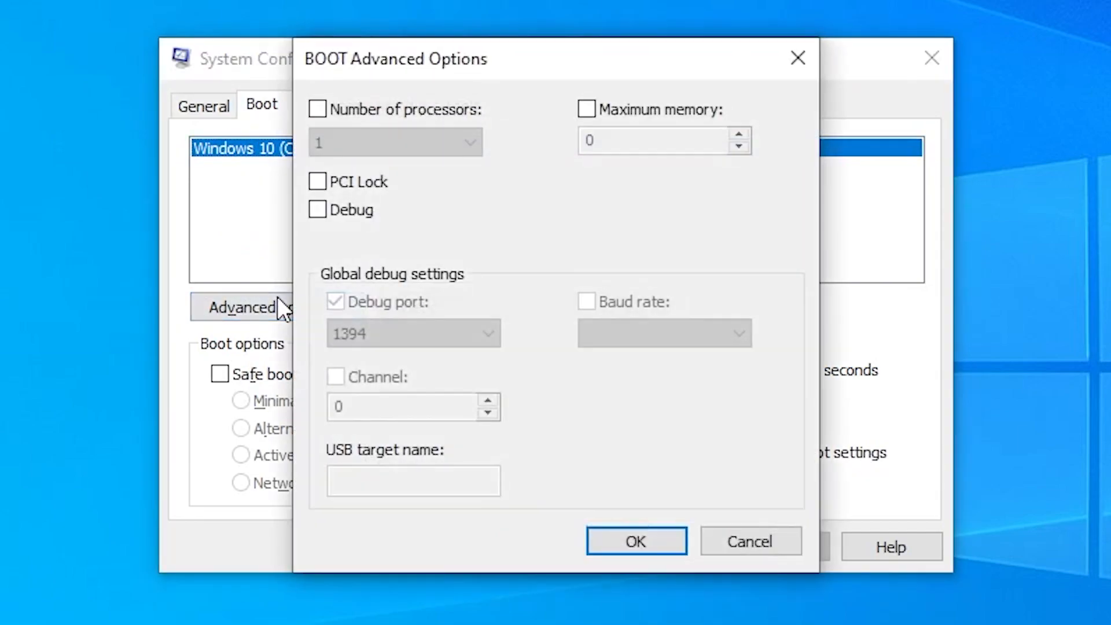
click(318, 109)
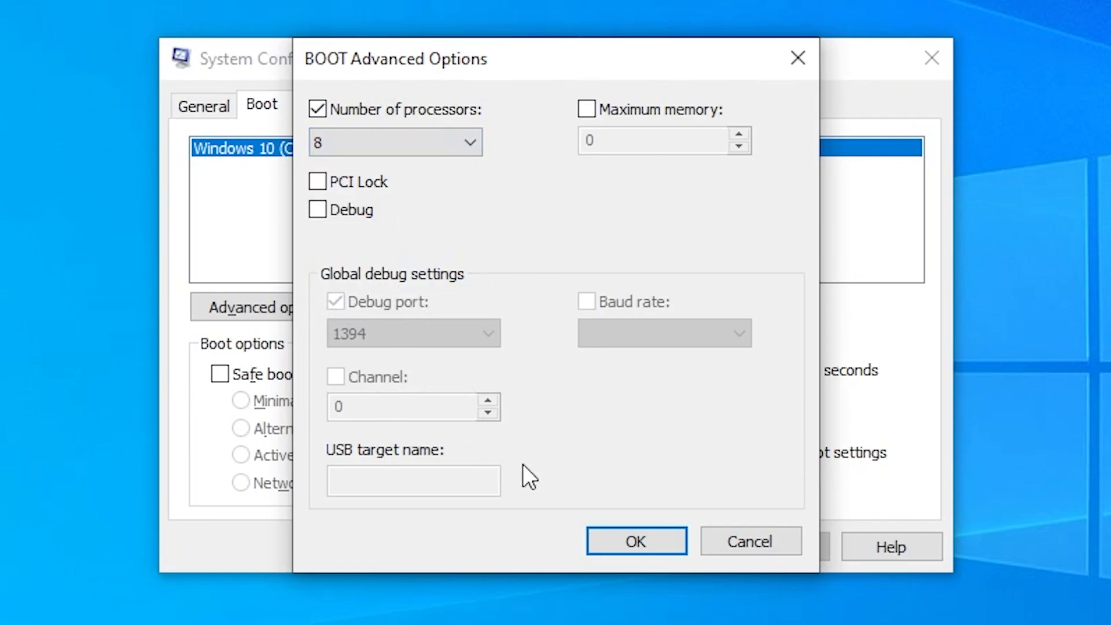
click(635, 541)
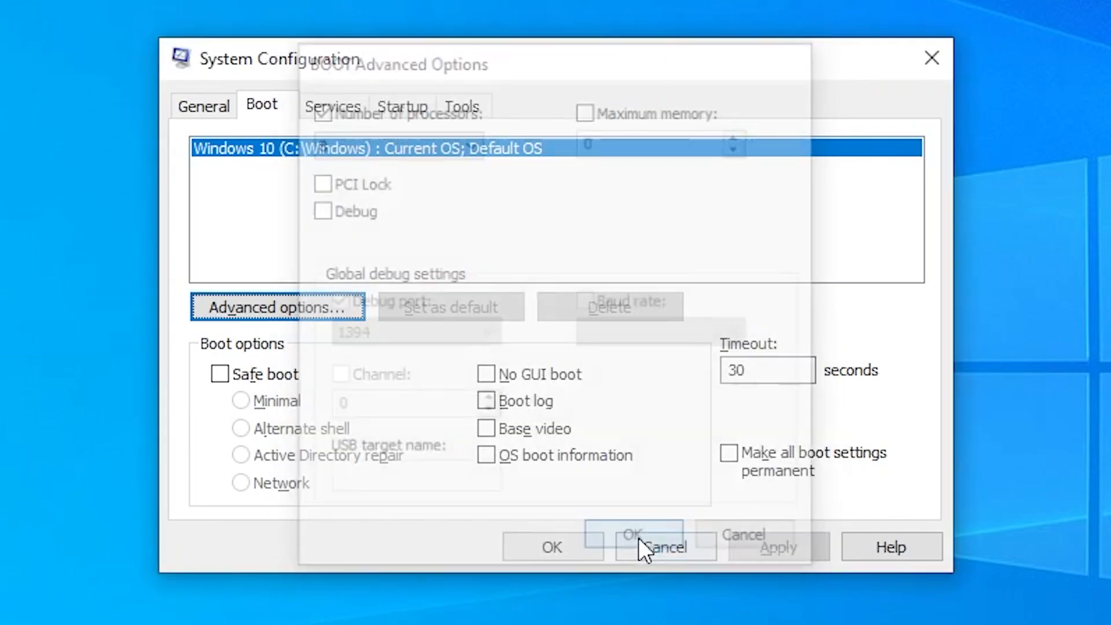